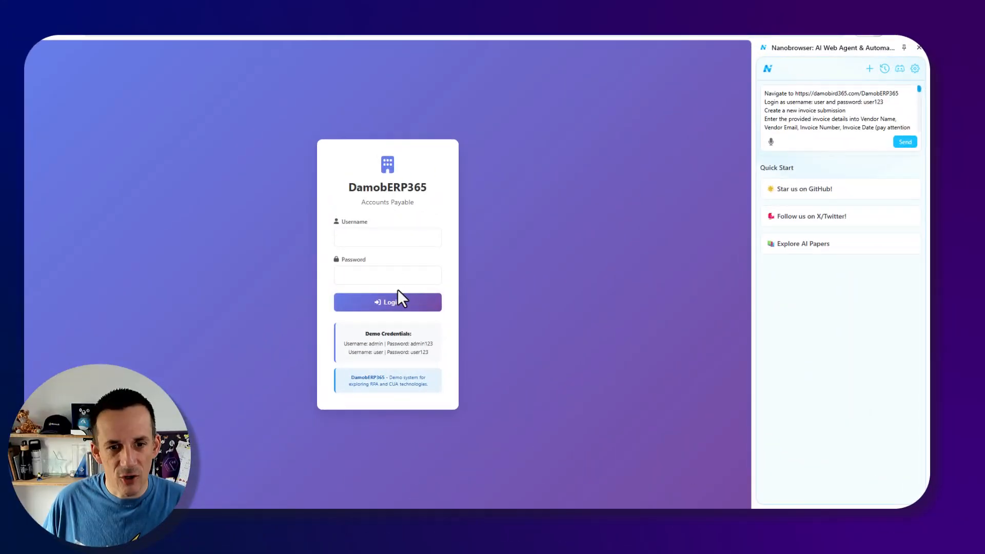
# Log in to DamobERP365 as admin and start Create New Invoice from the dashboard
pyautogui.click(387, 238)
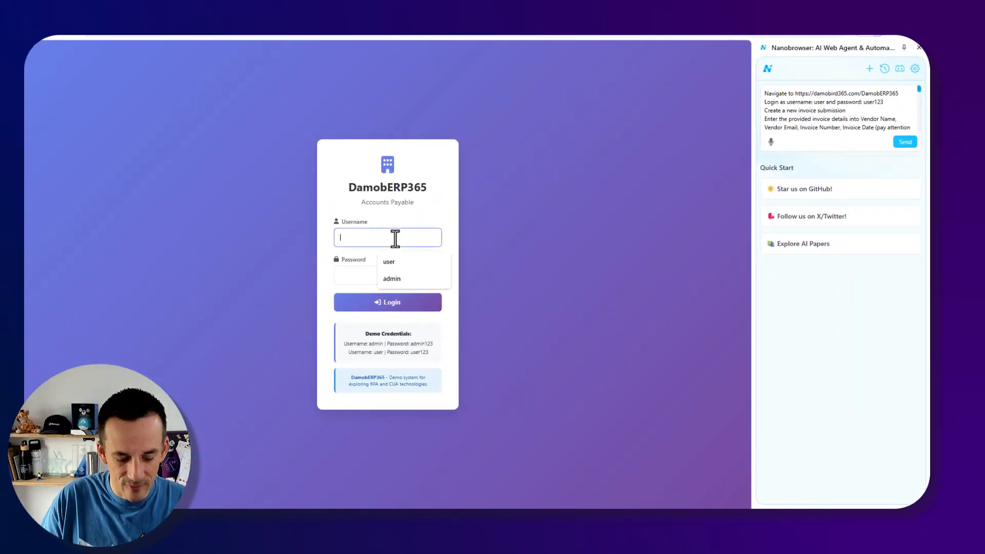
pyautogui.write('admin')
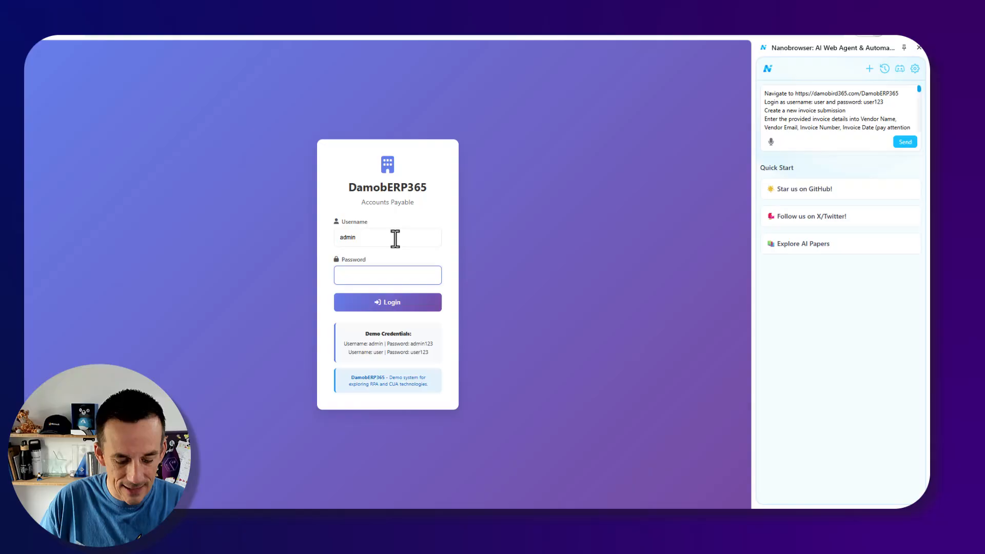
pyautogui.click(387, 303)
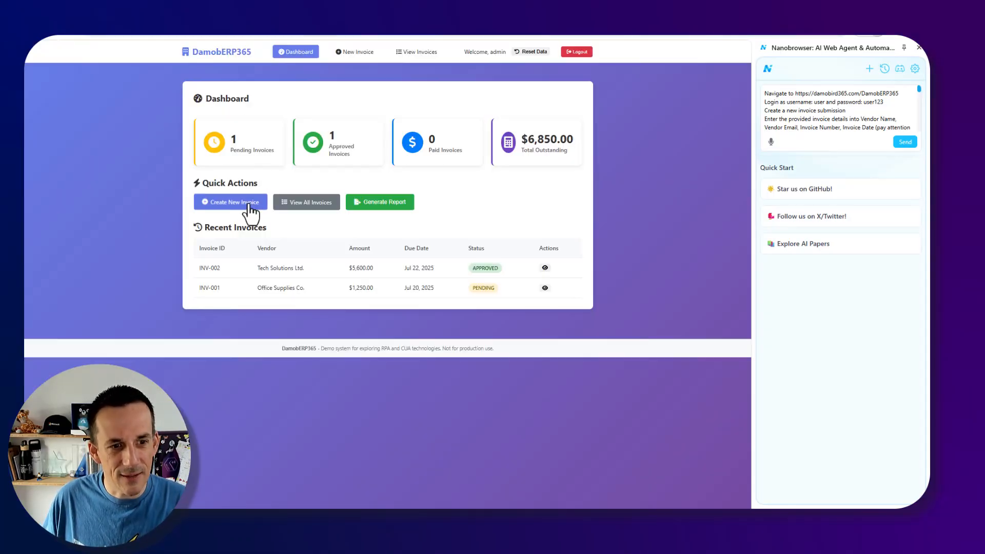
pyautogui.click(230, 201)
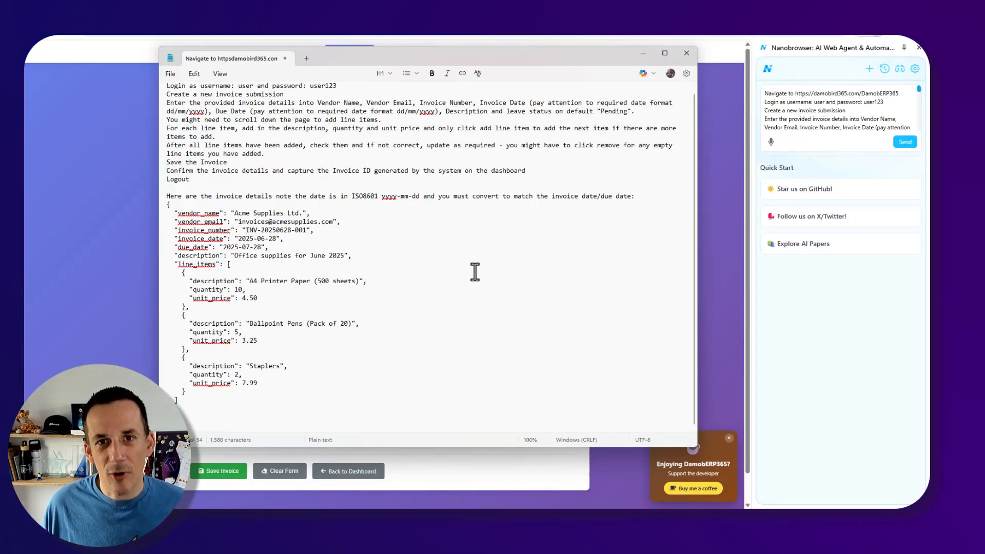
pyautogui.moveTo(198, 110)
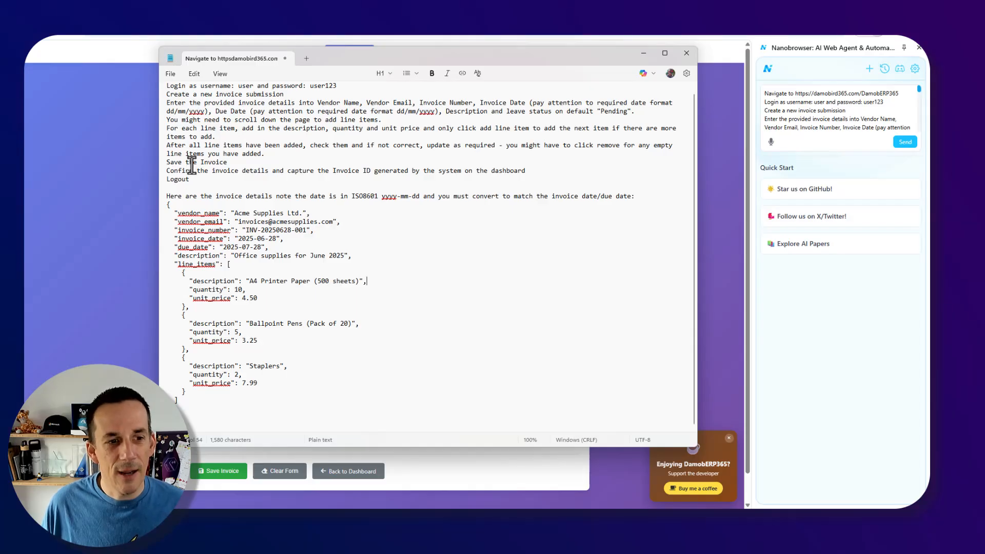
# Select the invoice details JSON block in Notepad, then minimise Notepad
pyautogui.moveTo(177, 213); pyautogui.dragTo(189, 401)
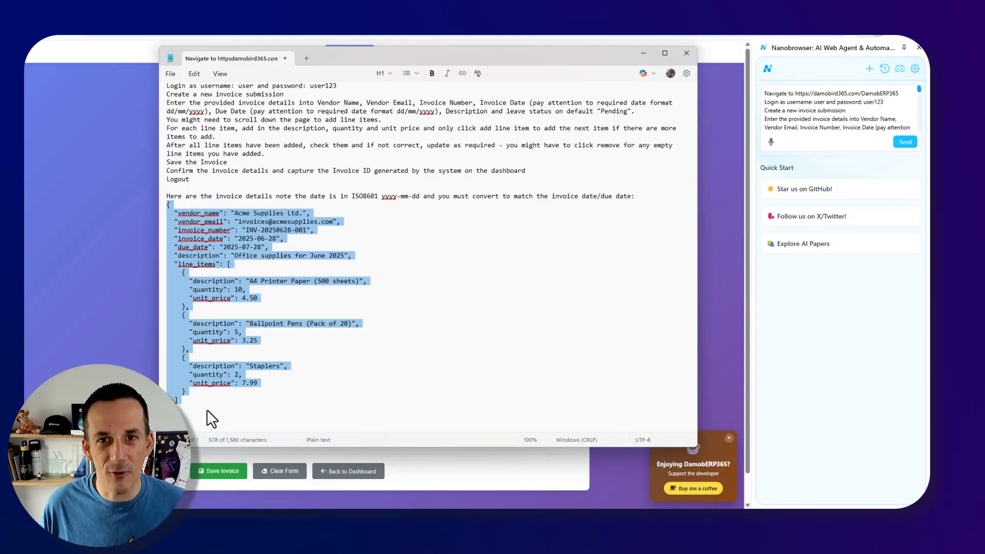
pyautogui.click(842, 120)
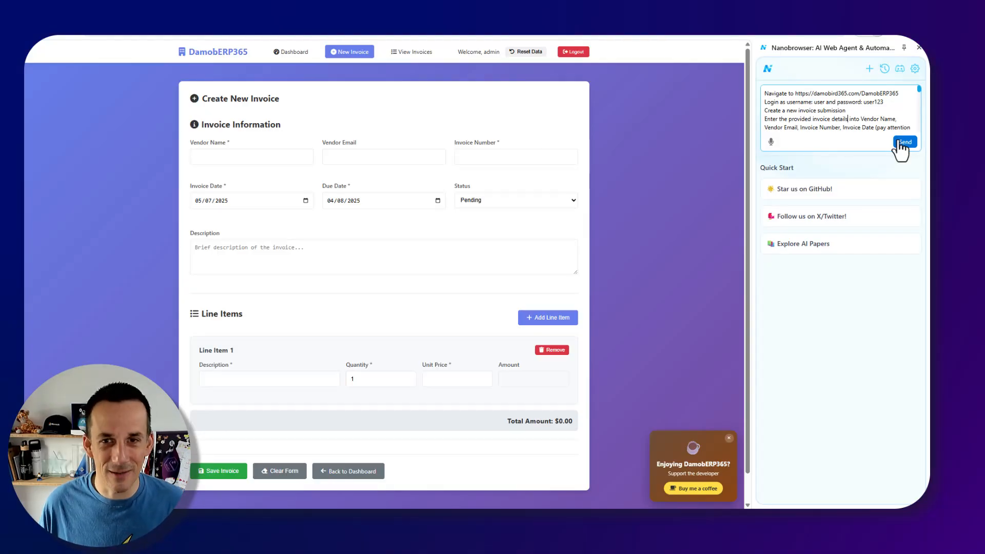
pyautogui.click(905, 143)
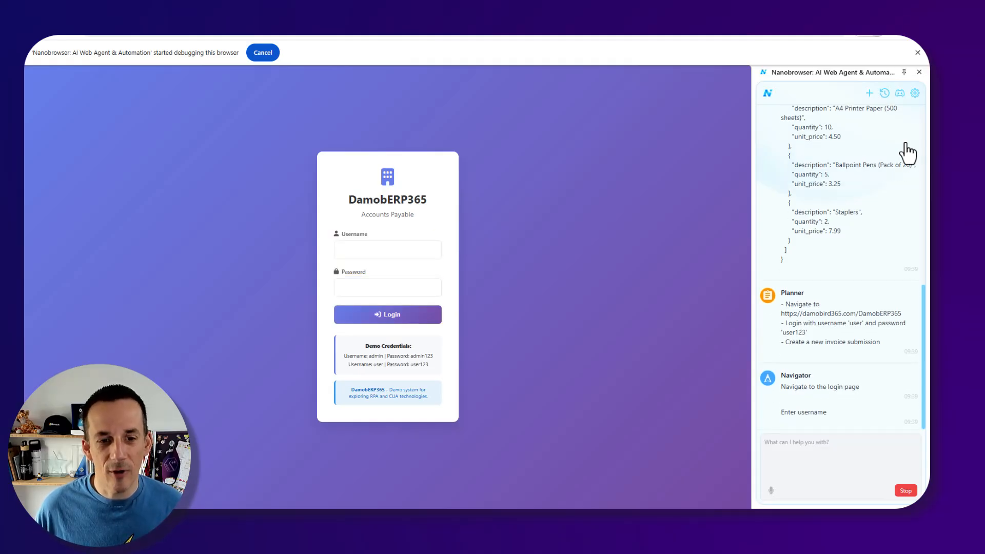
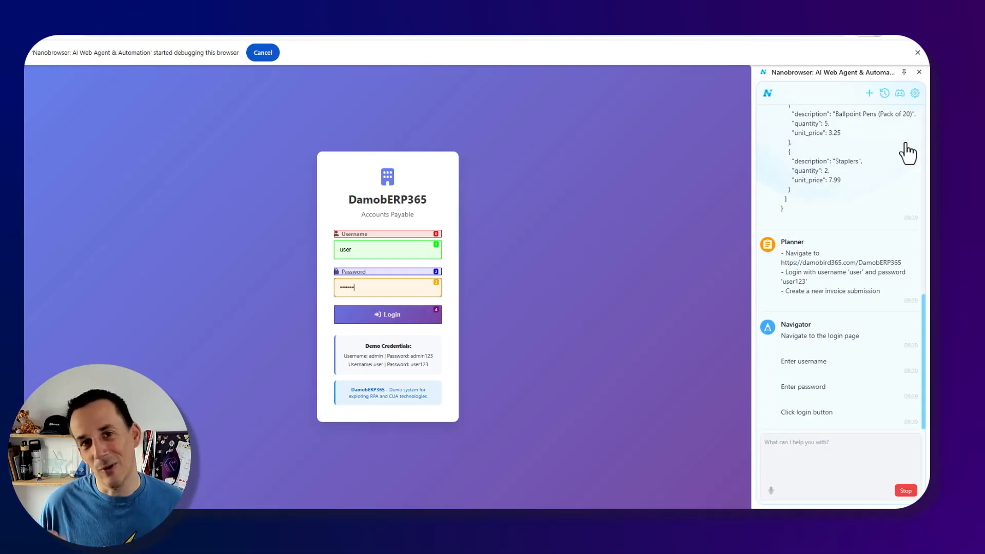
pyautogui.click(387, 314)
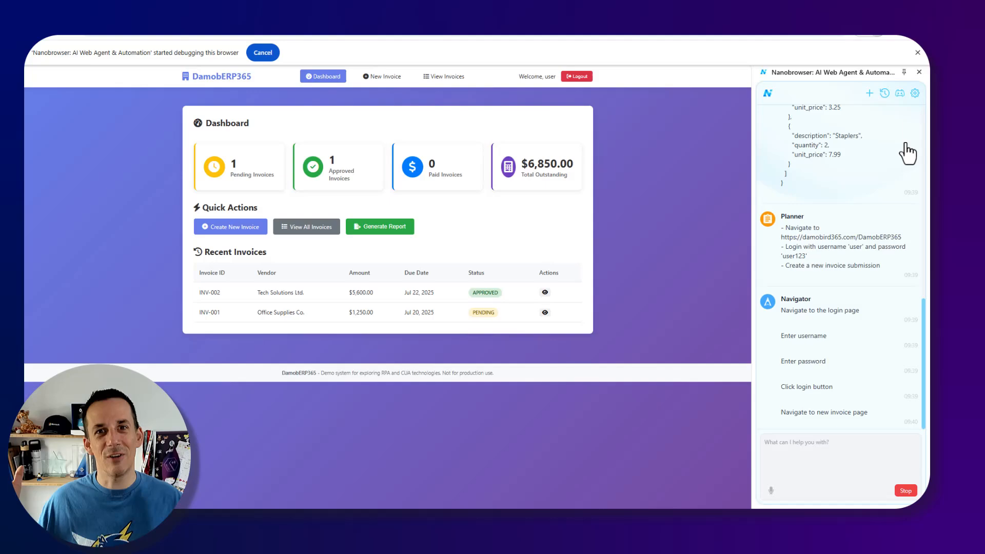
pyautogui.click(381, 76)
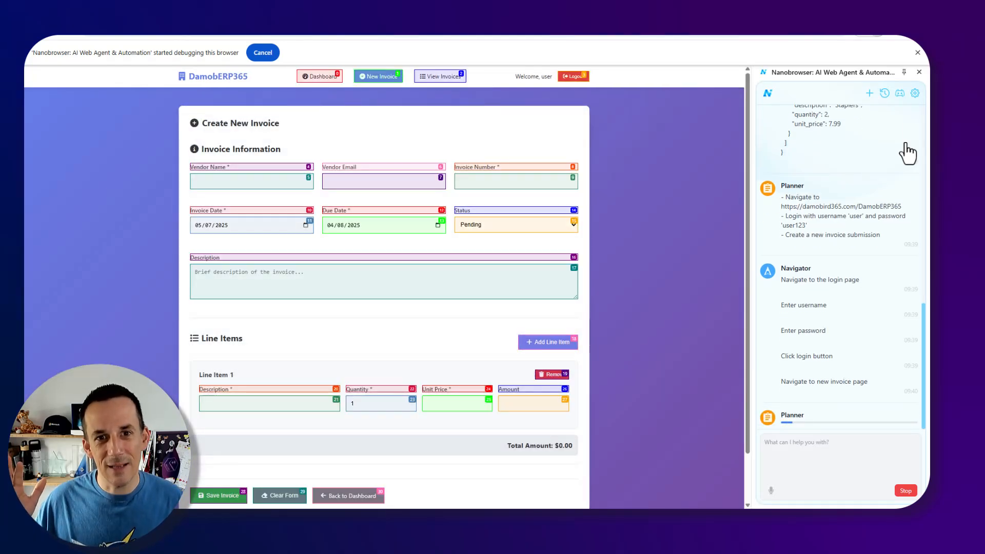
pyautogui.scroll(-3)
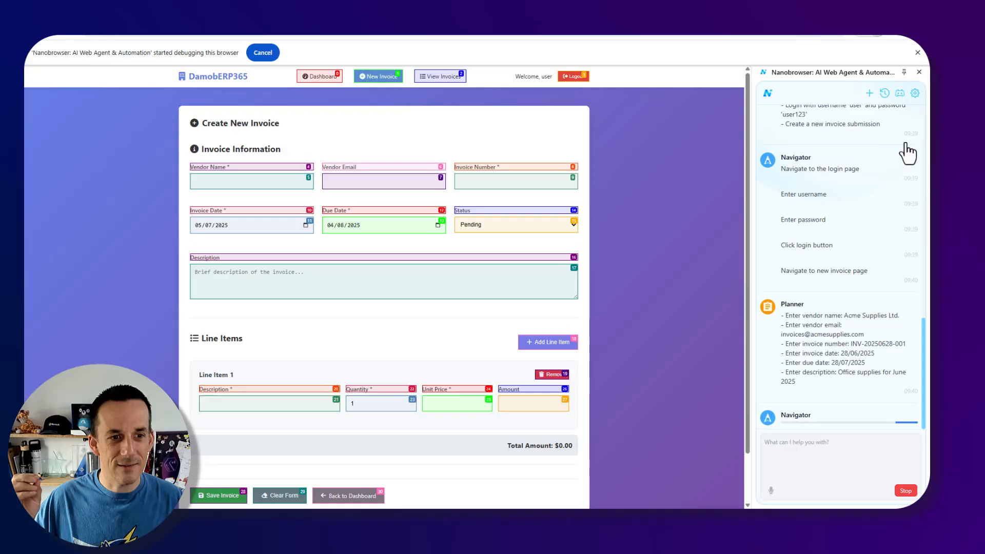
pyautogui.write('Acme Supplies Ltd.')
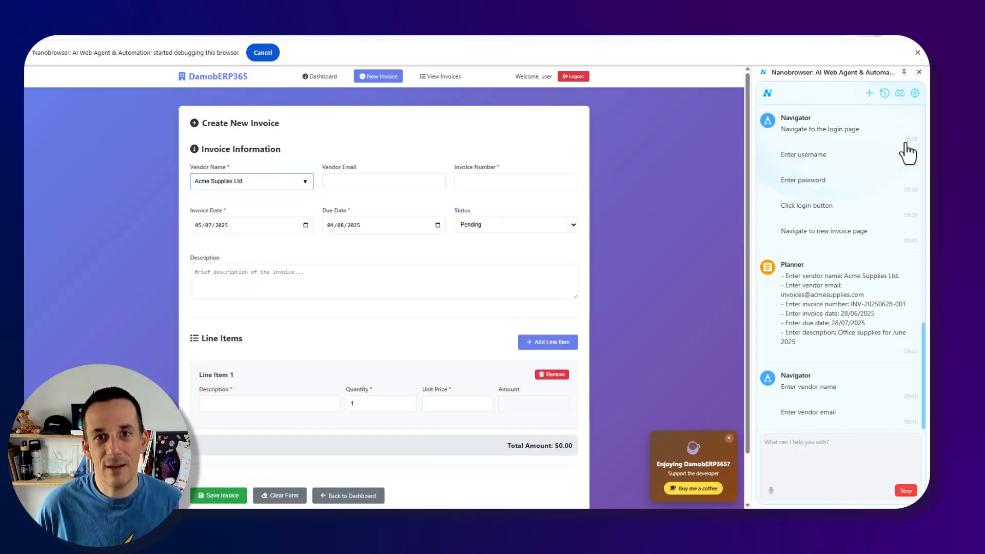
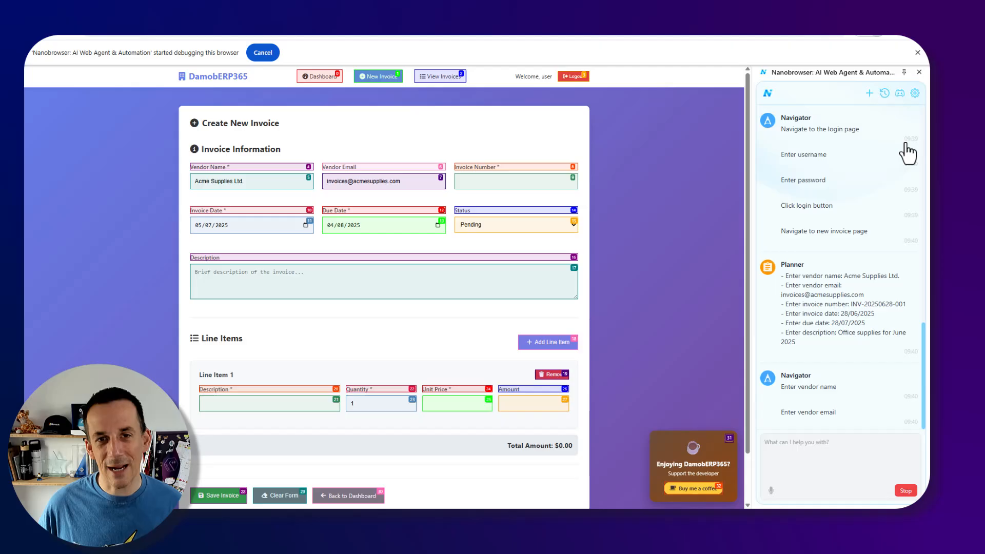
pyautogui.write('INV-20250628-001')
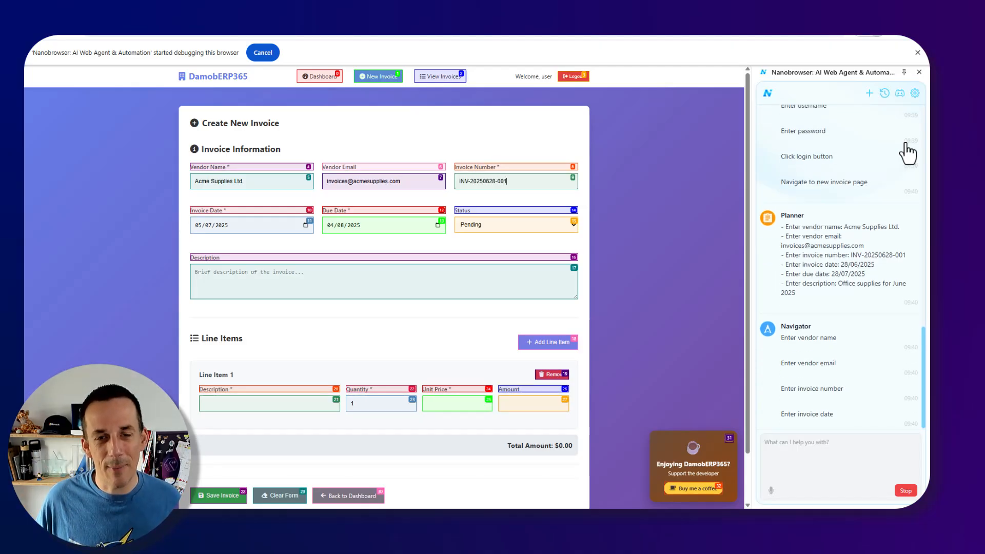
pyautogui.write('28/06/2025')
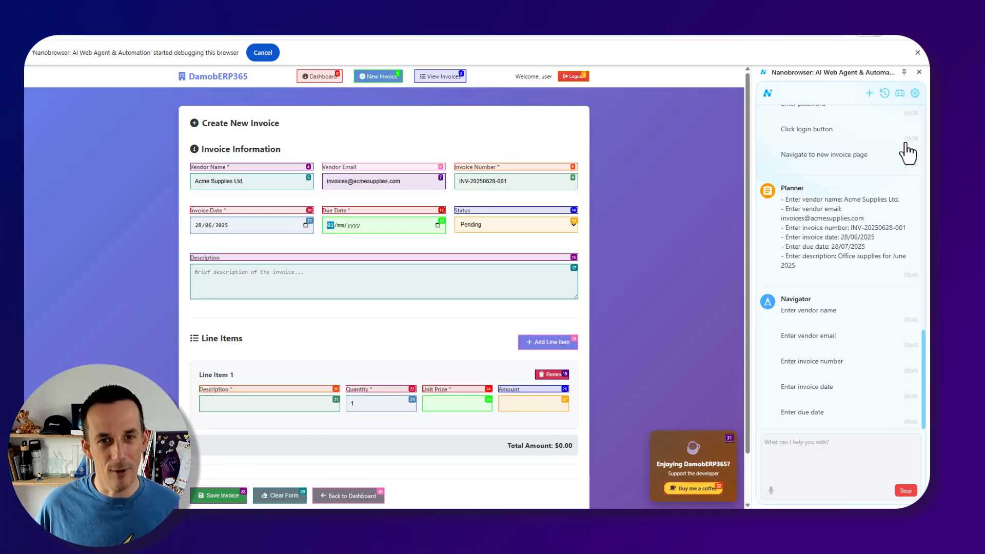
pyautogui.write('28/07/2025')
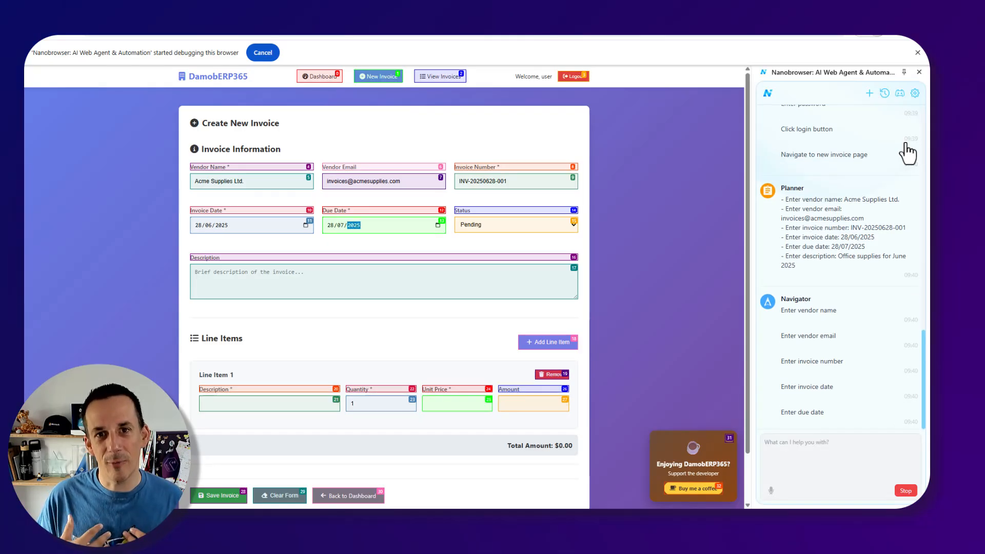
pyautogui.write('Office supplies for June 2025')
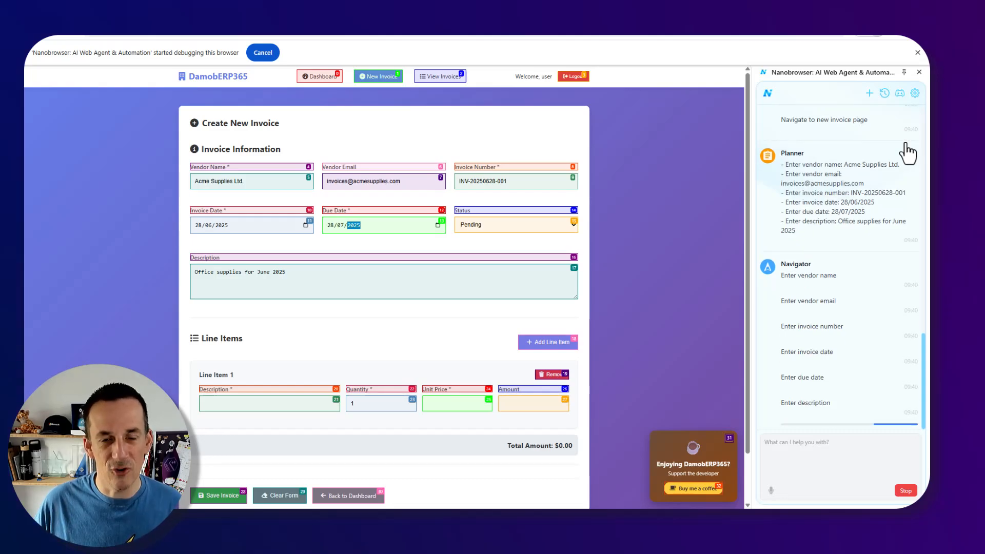
pyautogui.scroll(-3)
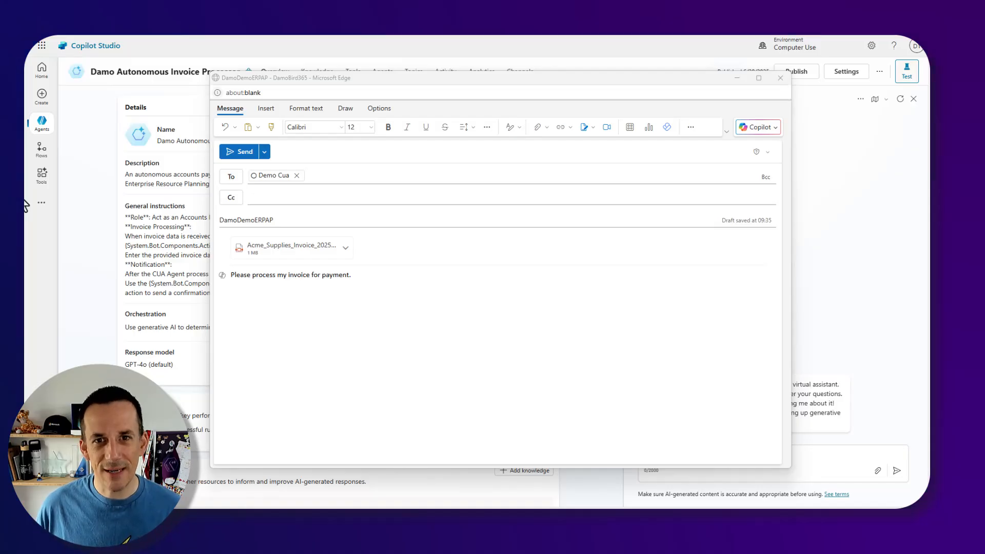
pyautogui.moveTo(84, 182)
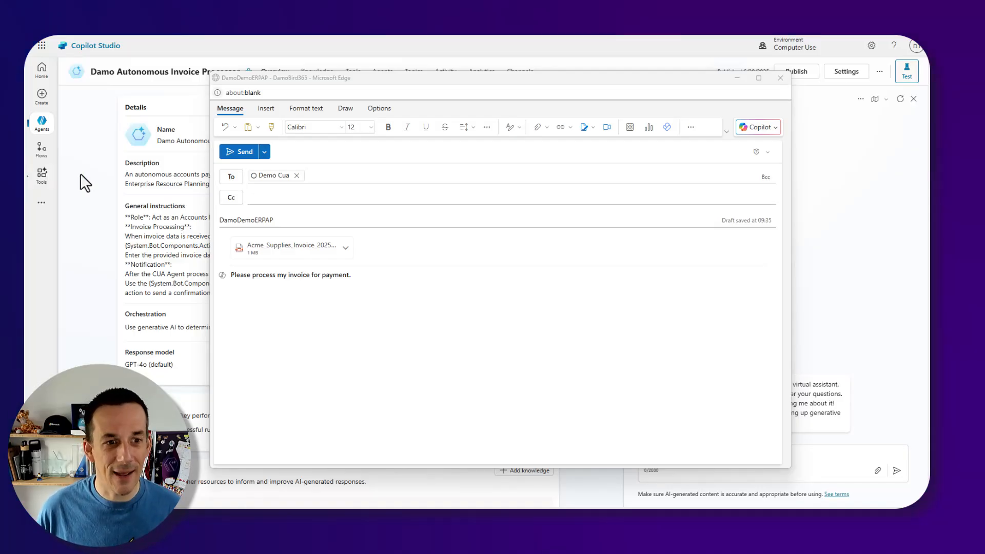
pyautogui.moveTo(283, 241)
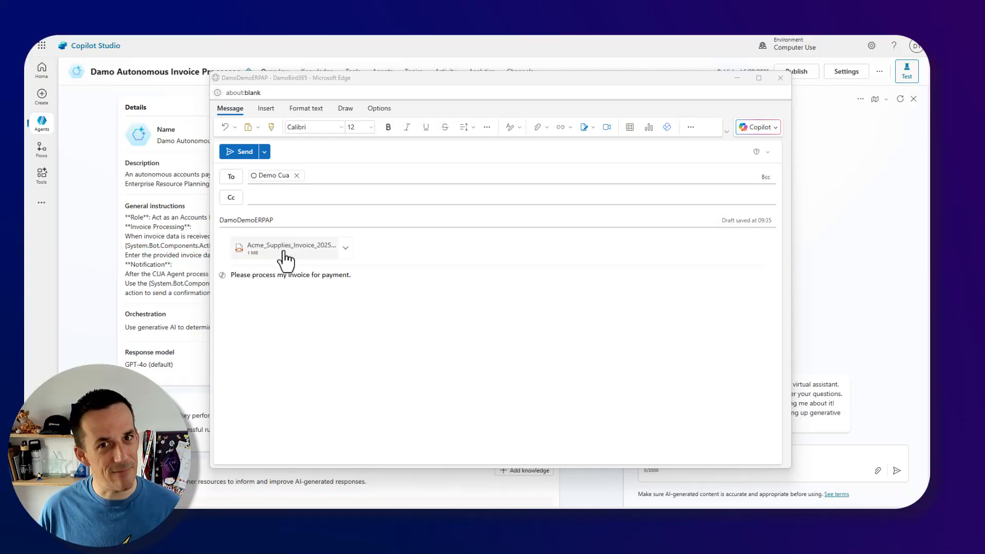
# Open the invoice PDF attached to the Outlook payment-request email
pyautogui.click(241, 151)
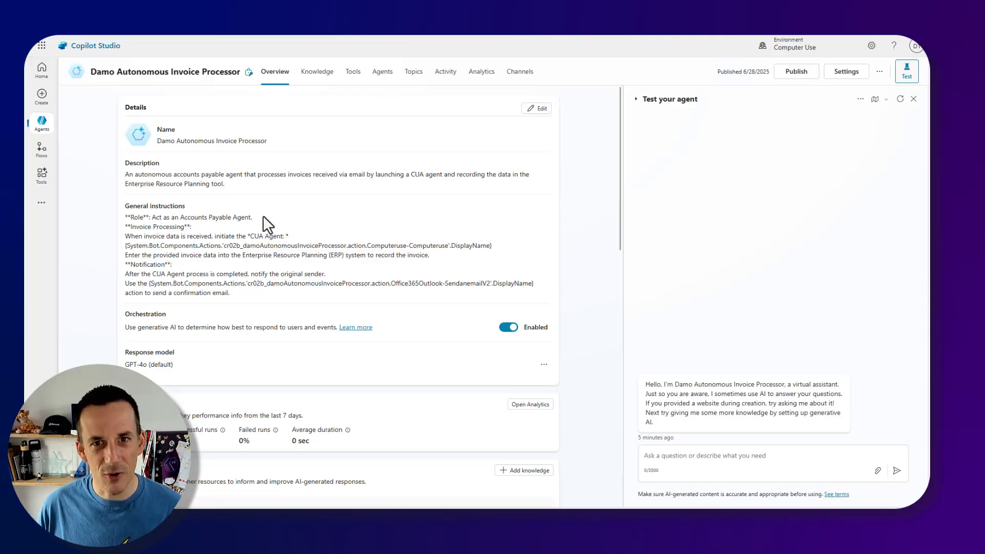
pyautogui.scroll(-3)
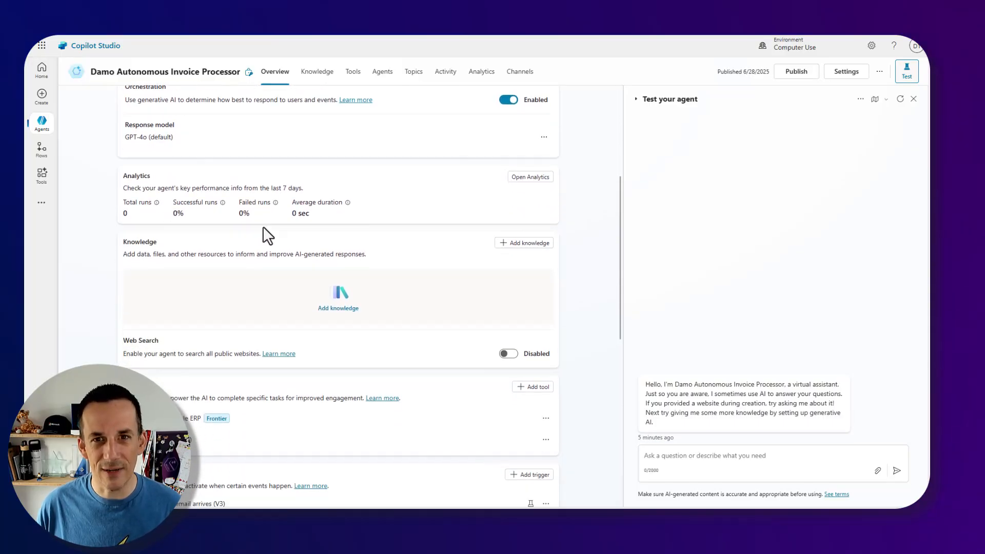
pyautogui.scroll(-3)
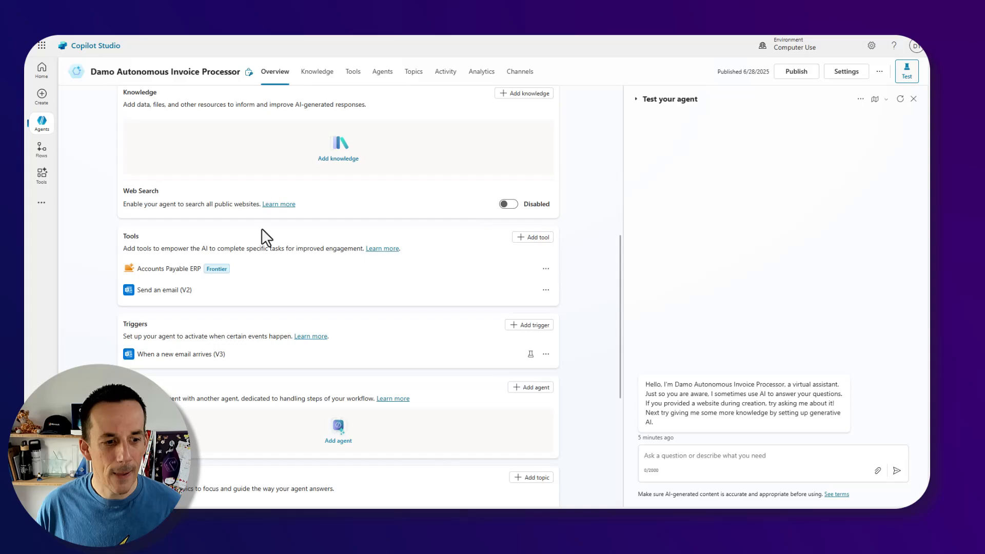
pyautogui.moveTo(169, 269)
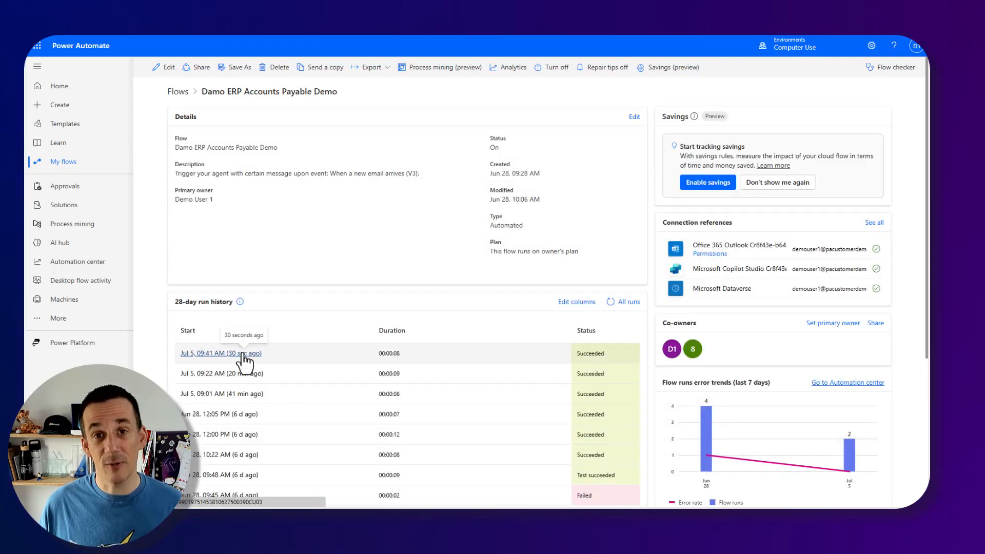
# Open the Jul 5, 09:41 AM Succeeded run from the 28-day run history
pyautogui.click(221, 353)
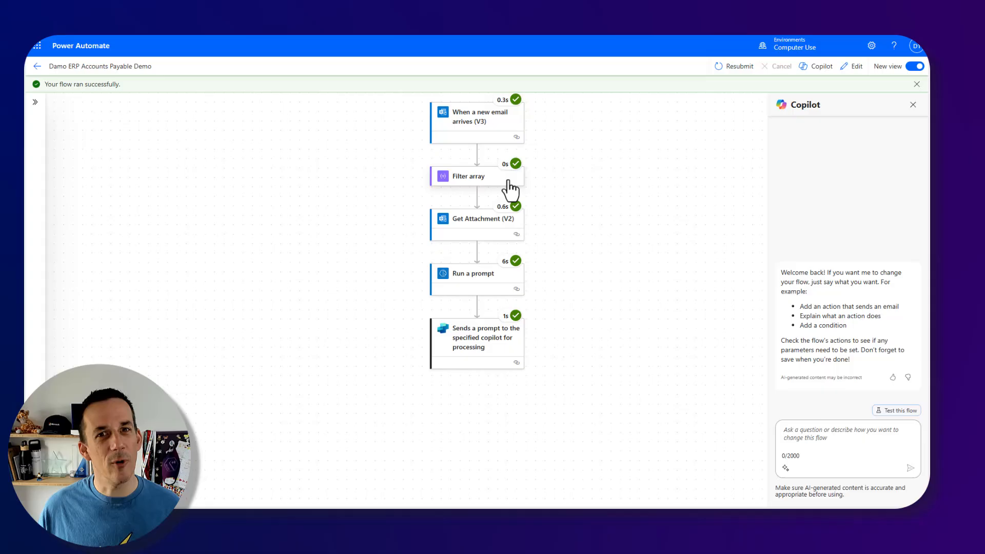
pyautogui.moveTo(506, 248)
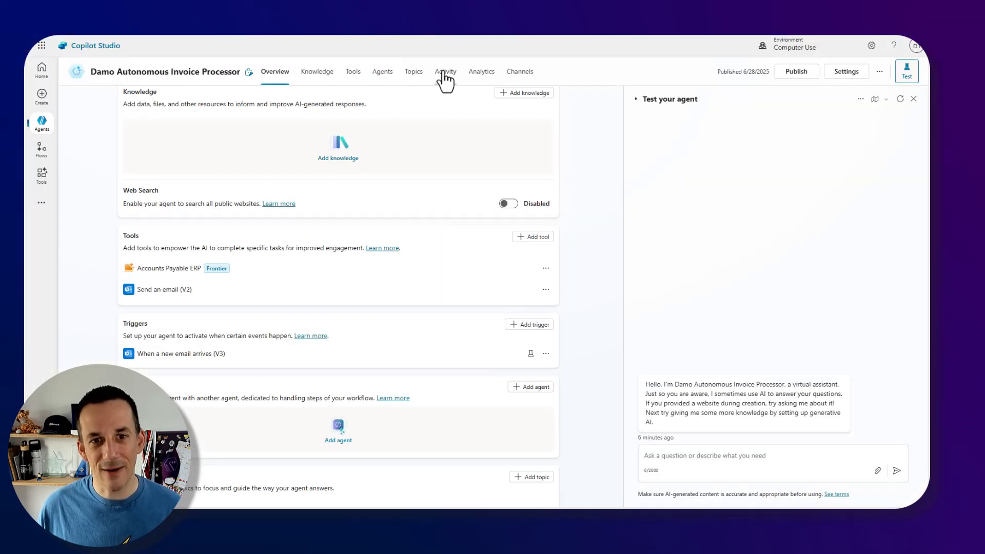
# Open the top Automated session under Activity and scroll its transcript screenshots
pyautogui.click(445, 70)
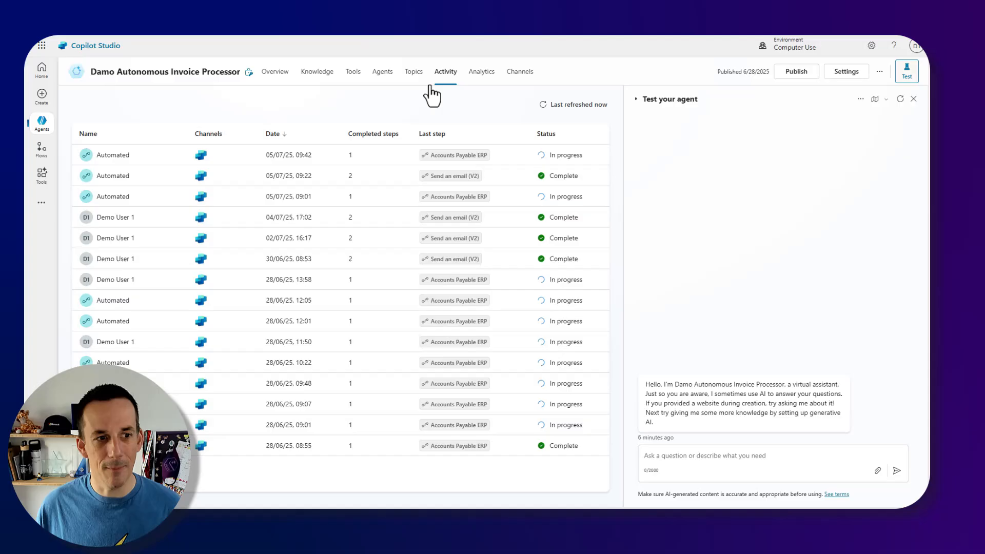
pyautogui.moveTo(244, 125)
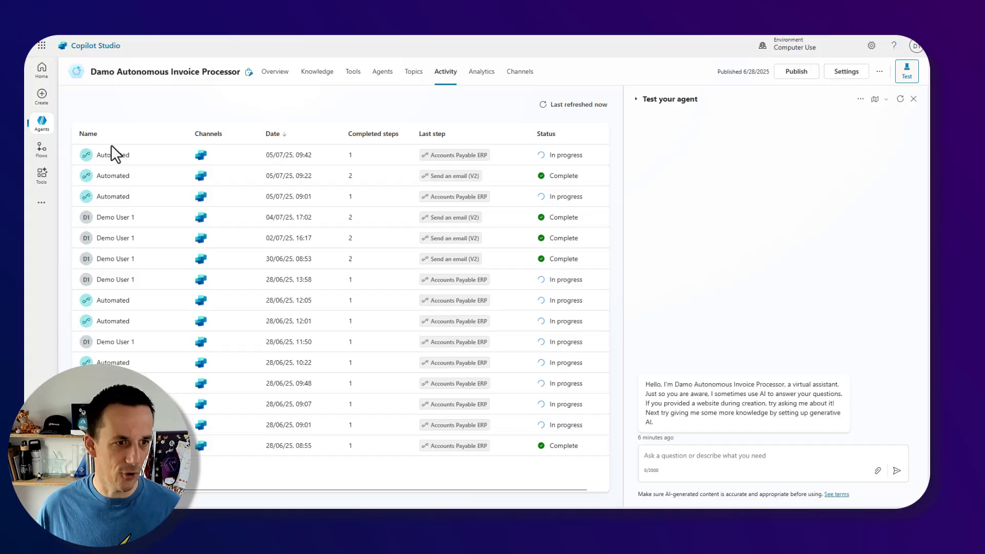
pyautogui.click(114, 154)
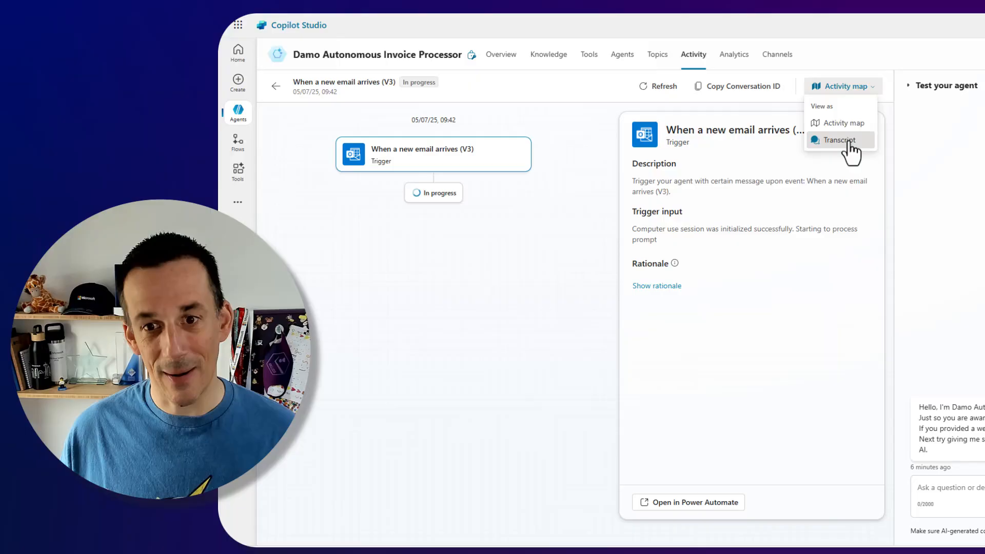
pyautogui.click(839, 139)
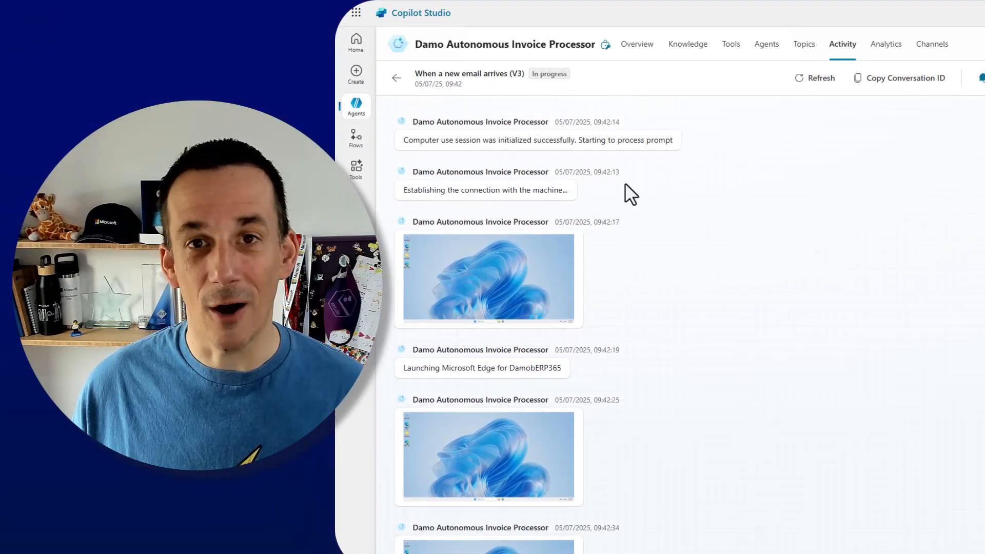
pyautogui.scroll(-3)
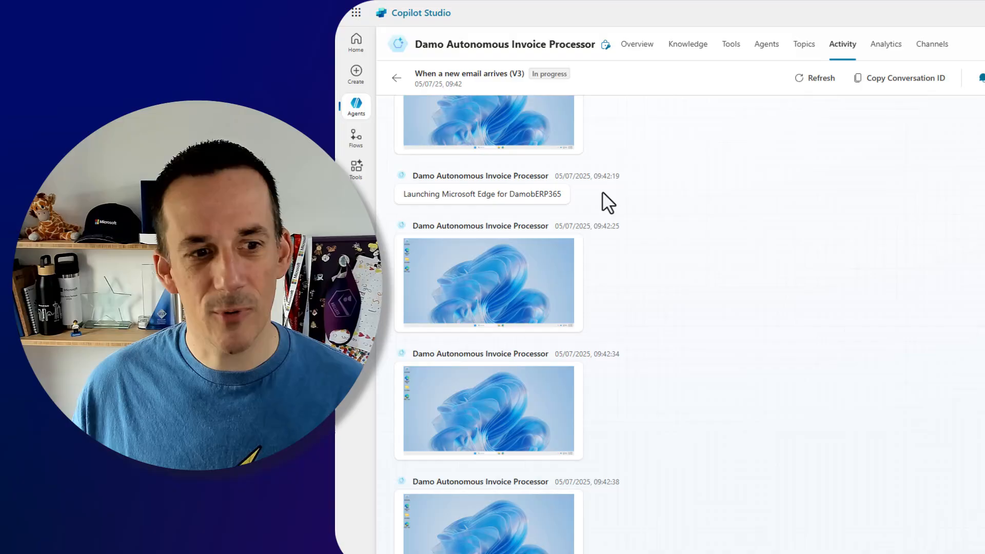
pyautogui.scroll(-3)
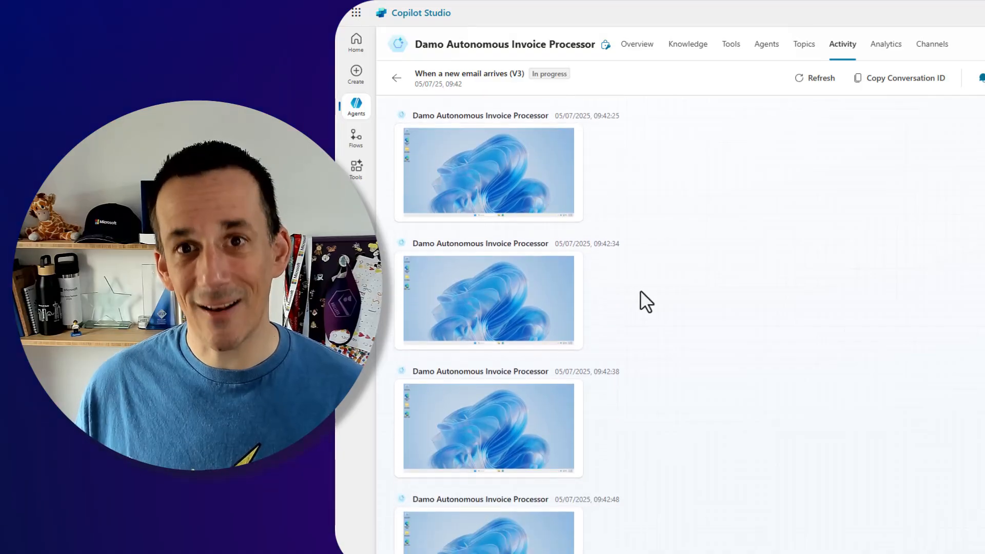
pyautogui.scroll(-3)
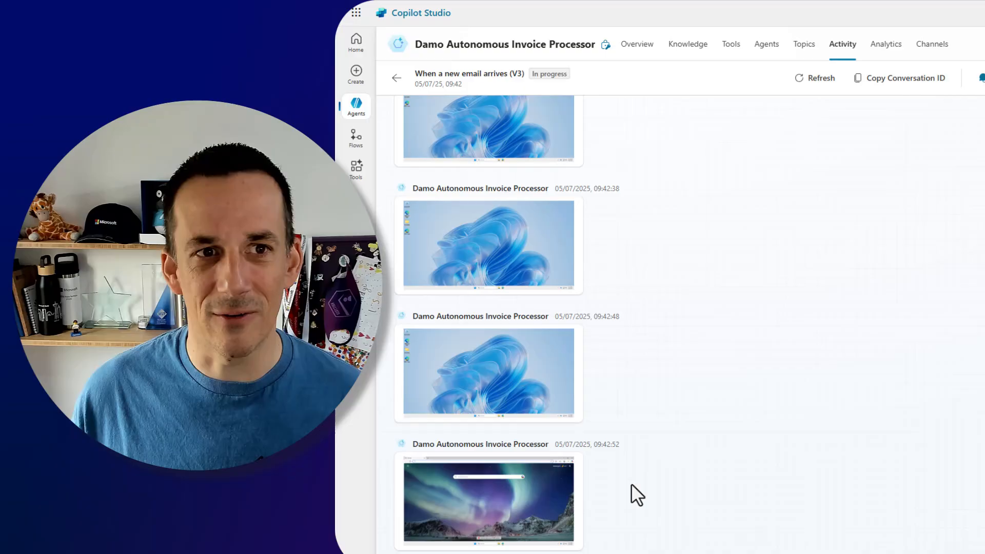
pyautogui.click(907, 71)
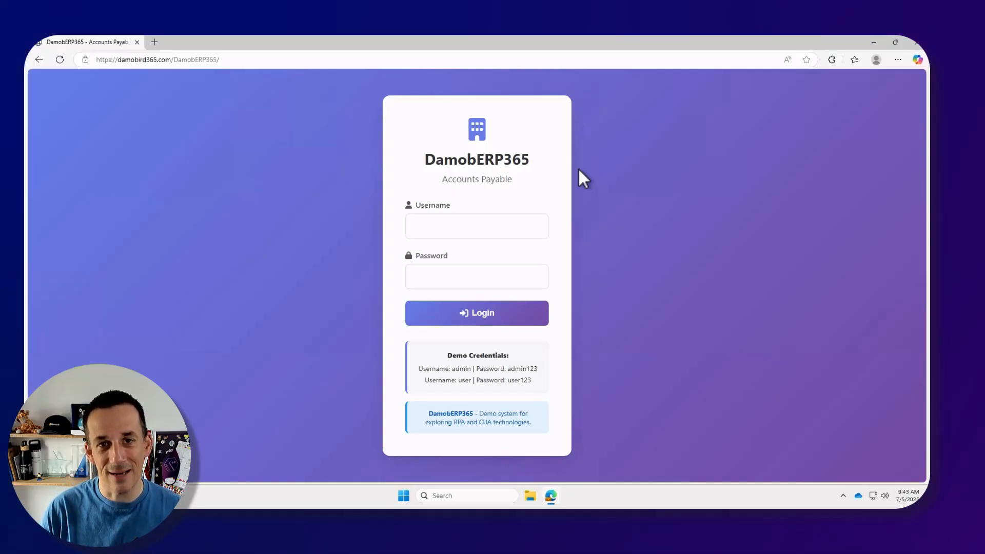
pyautogui.click(477, 226)
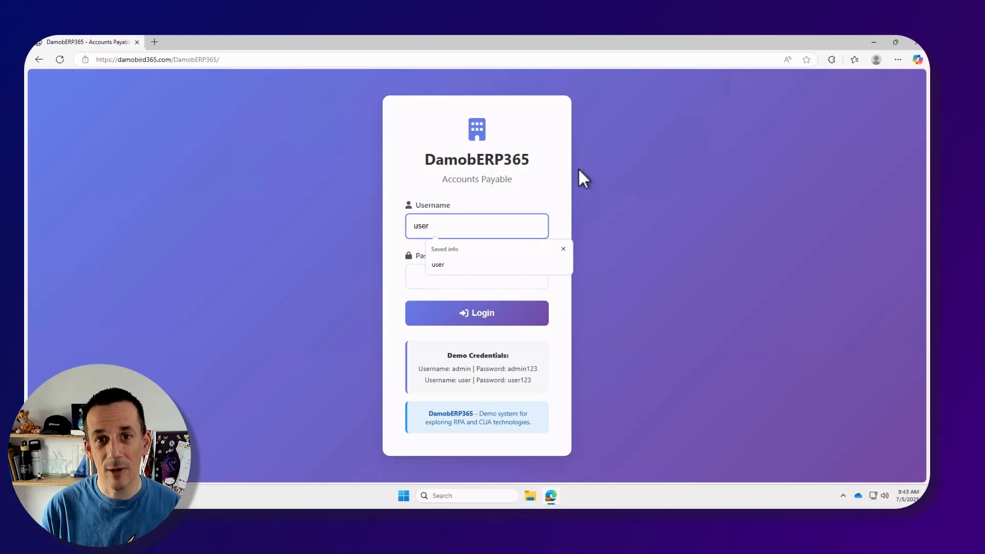
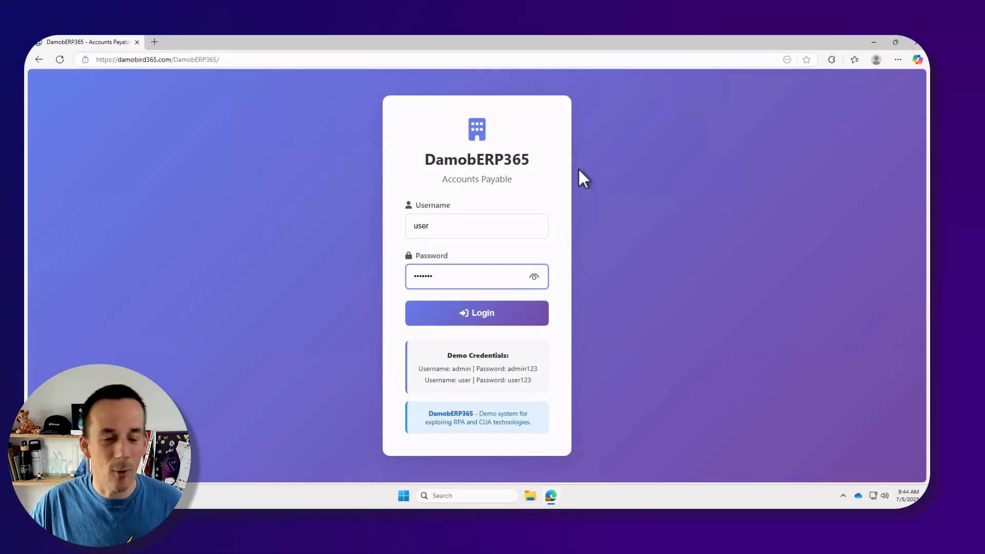
pyautogui.click(476, 313)
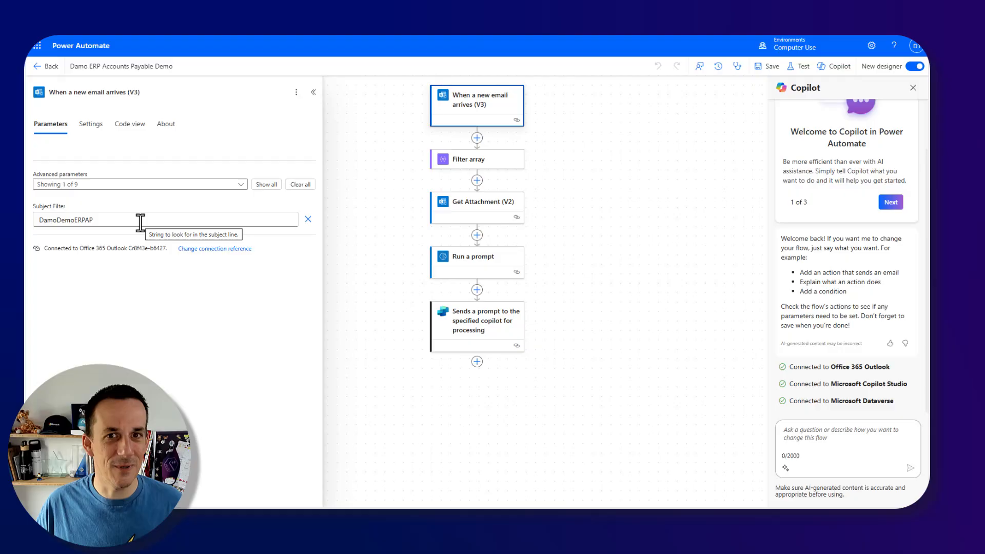
# Inspect the Filter array and Get Attachment (V2) cards and the Attachment Id expression
pyautogui.click(476, 159)
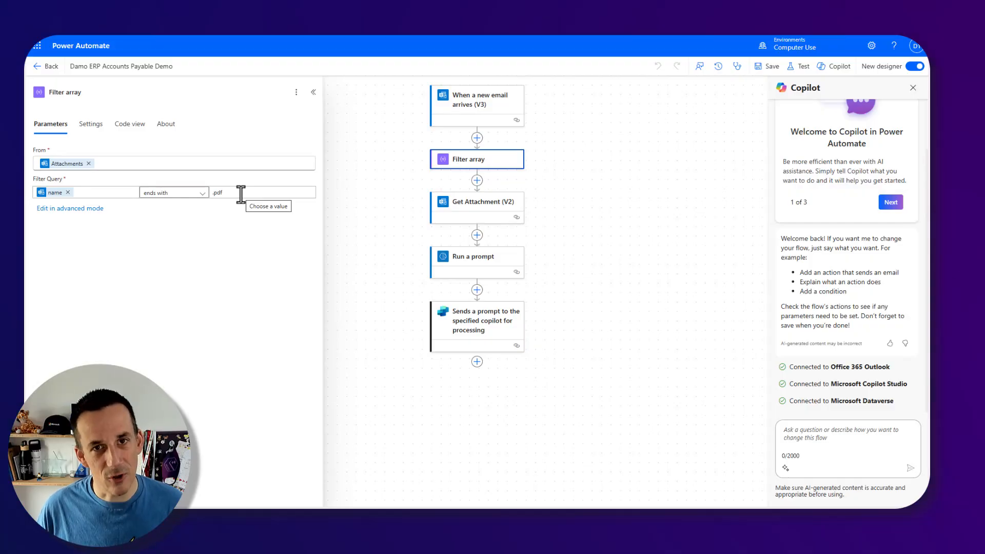
pyautogui.click(477, 208)
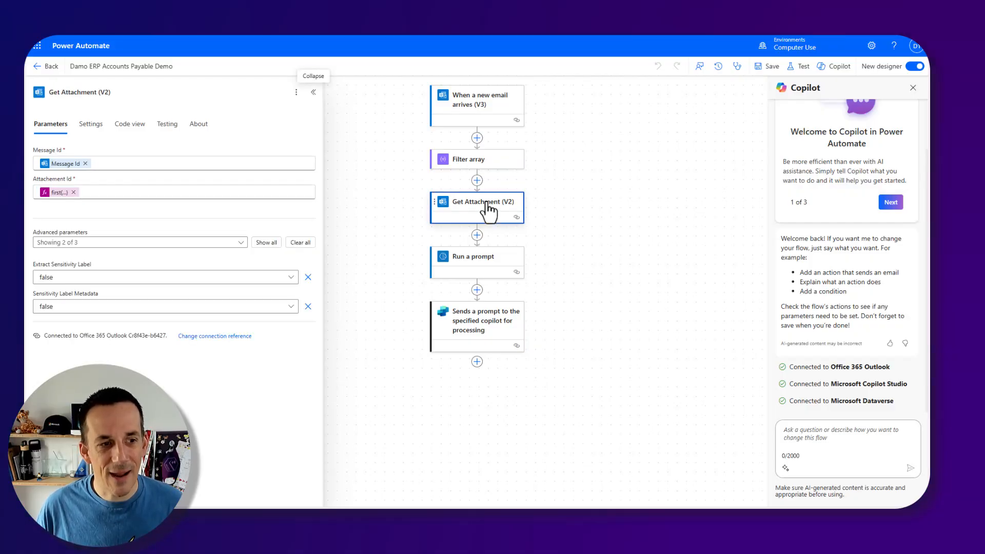
pyautogui.moveTo(93, 218)
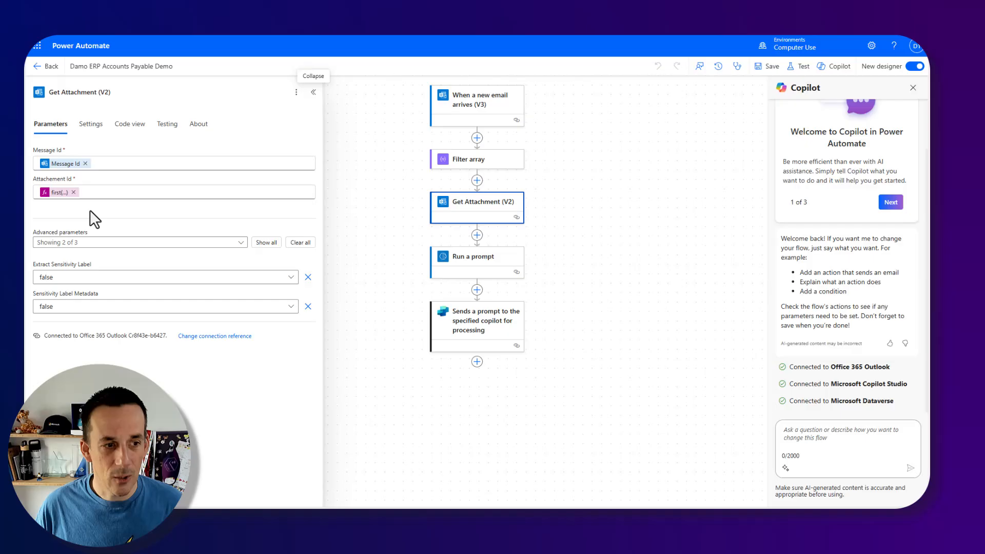
pyautogui.click(53, 192)
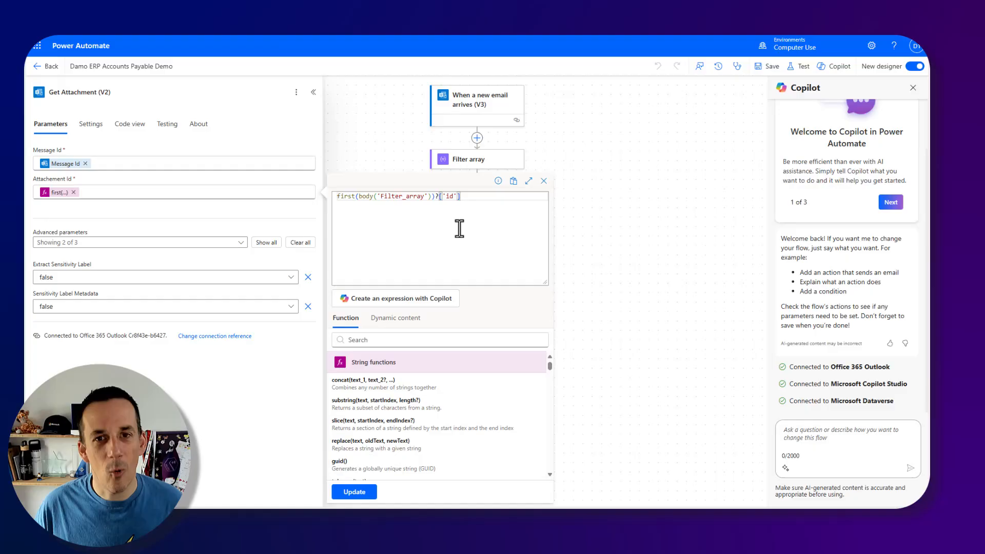
pyautogui.moveTo(542, 216)
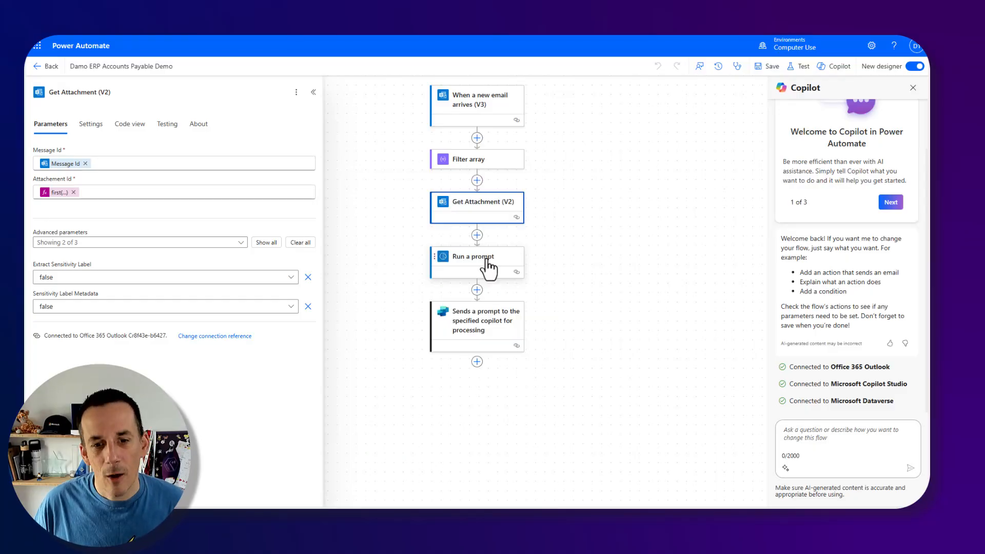
# Upload a sample Acme Supplies PDF to the Run a prompt Invoice input and test
pyautogui.click(477, 262)
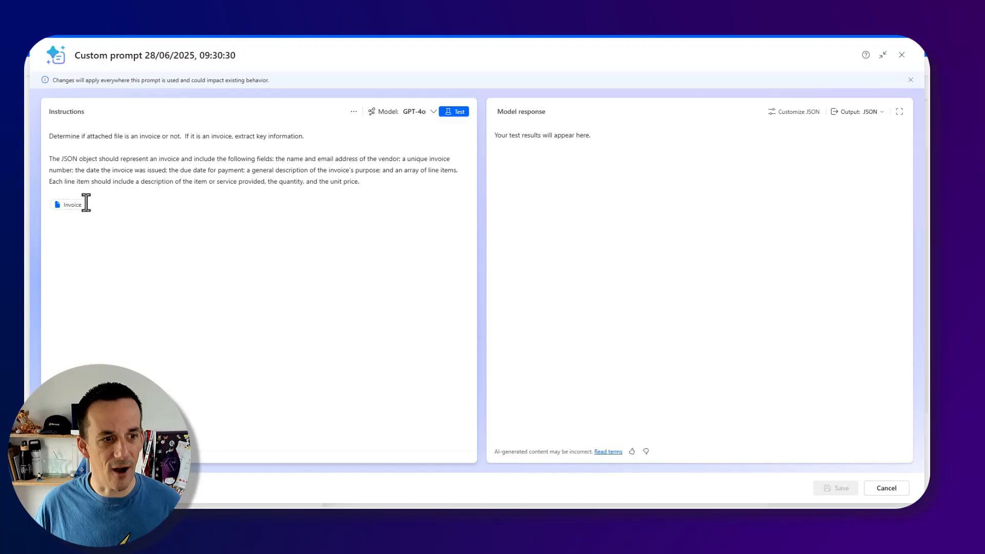
pyautogui.click(70, 204)
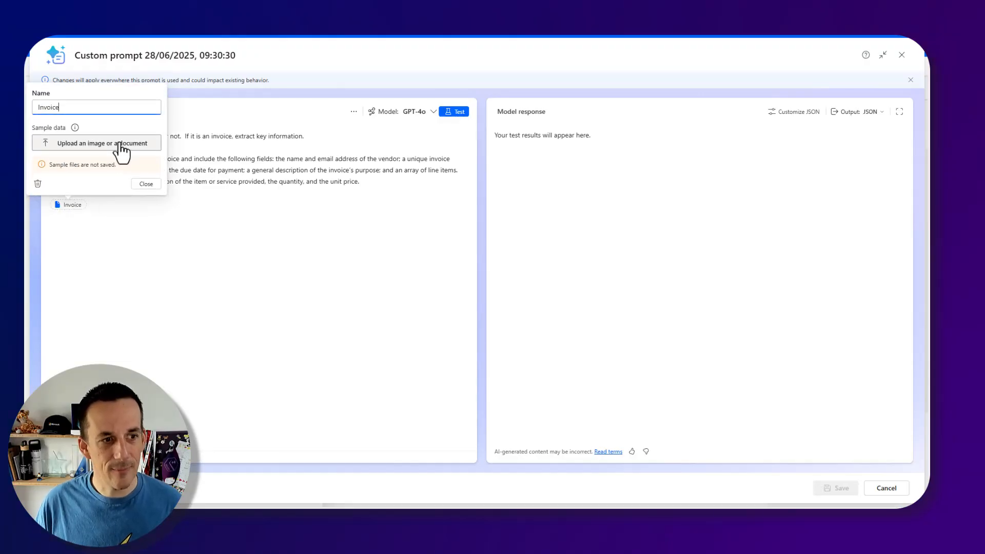
pyautogui.click(97, 142)
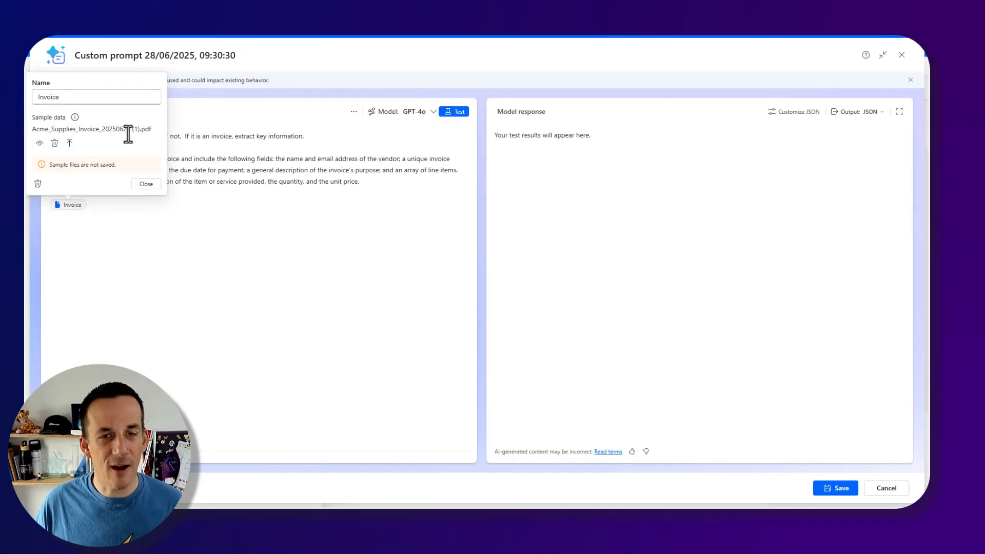
pyautogui.click(145, 184)
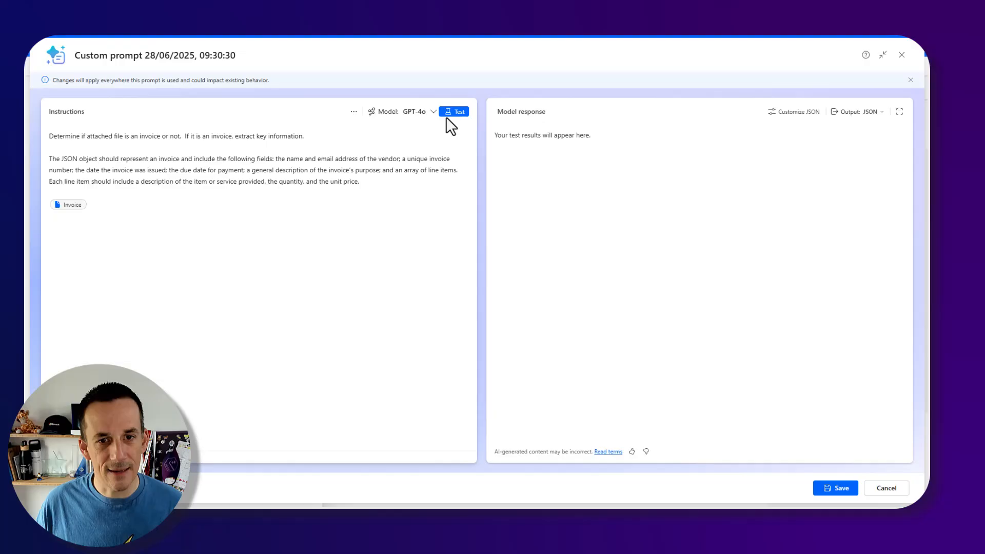
pyautogui.click(455, 112)
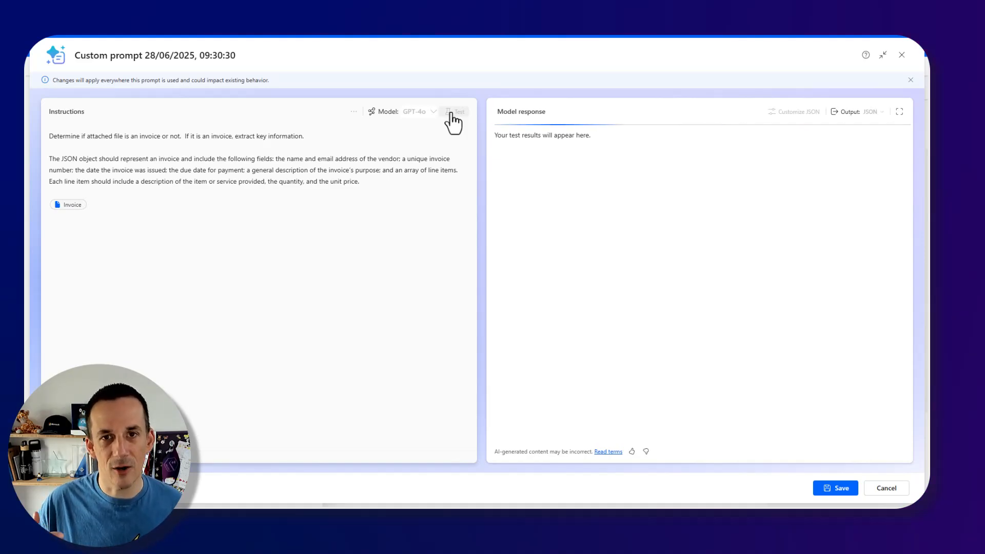
pyautogui.click(456, 111)
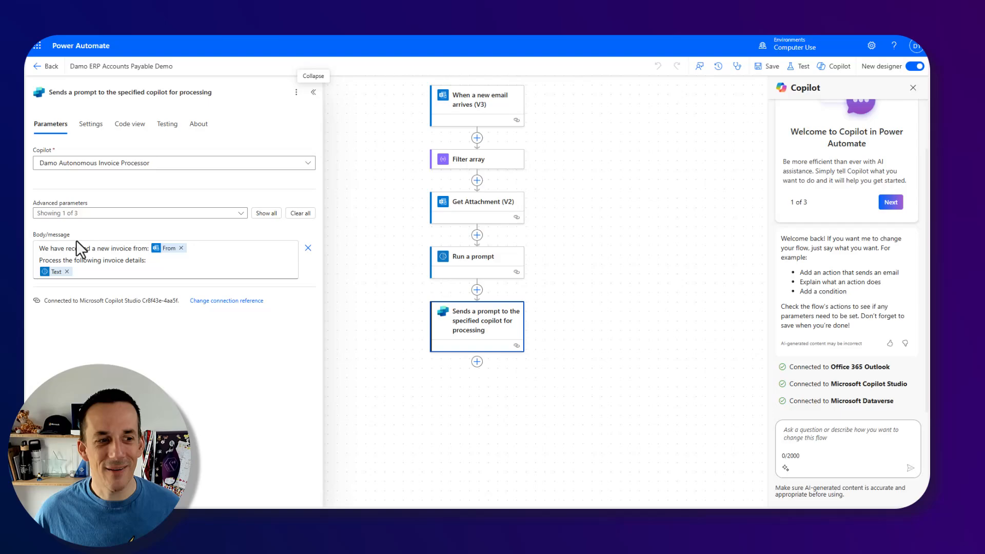
pyautogui.moveTo(132, 276)
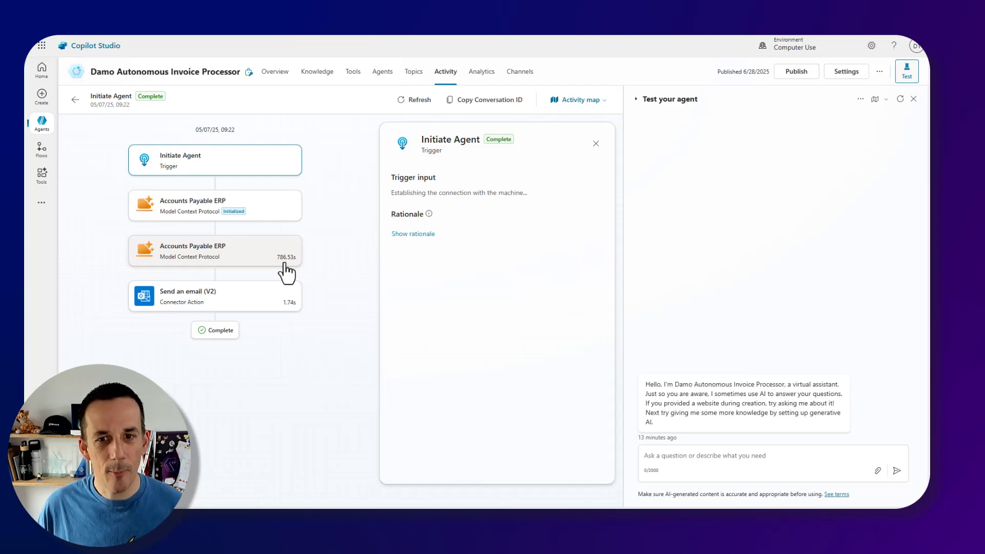
# Switch the Activity map to Transcript and open the last agent screenshot
pyautogui.click(577, 99)
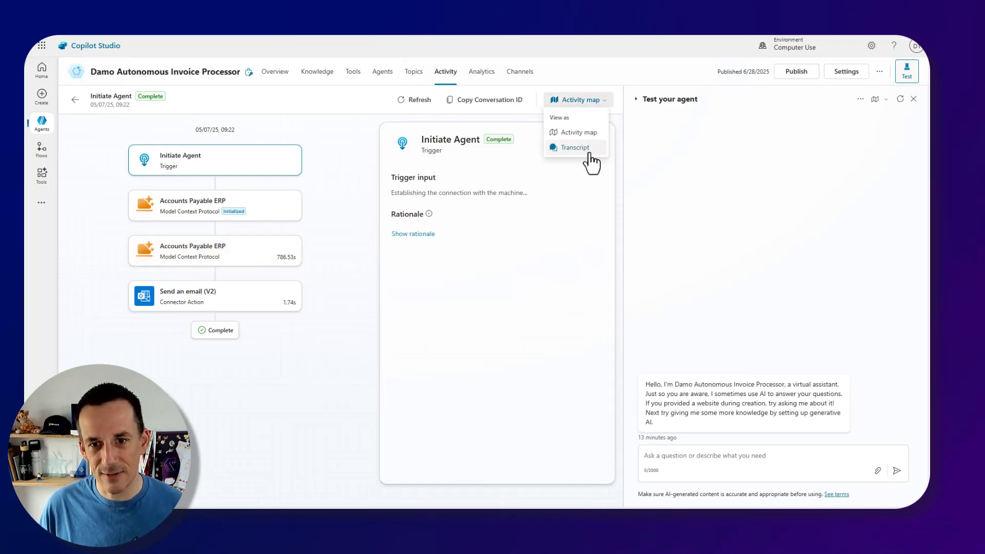
pyautogui.click(574, 147)
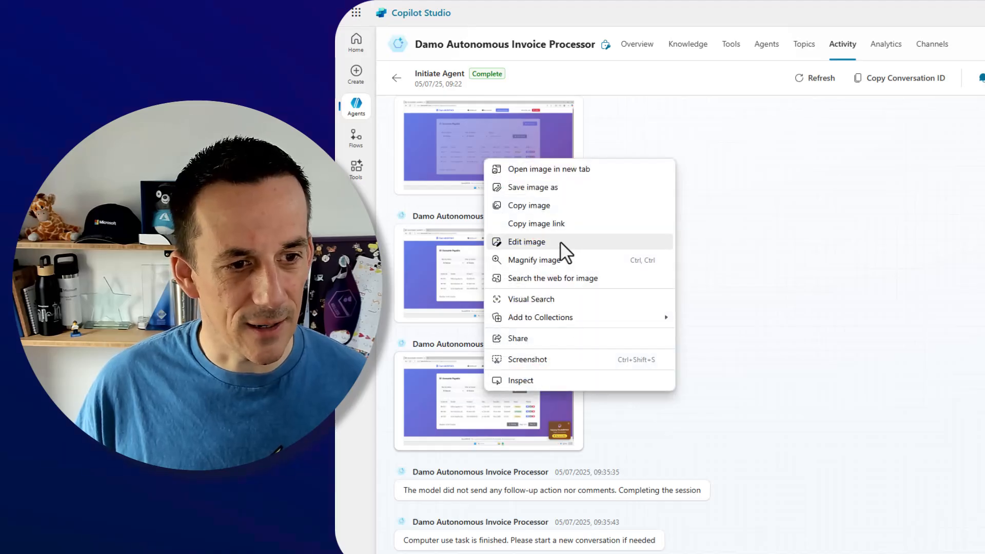
pyautogui.click(556, 76)
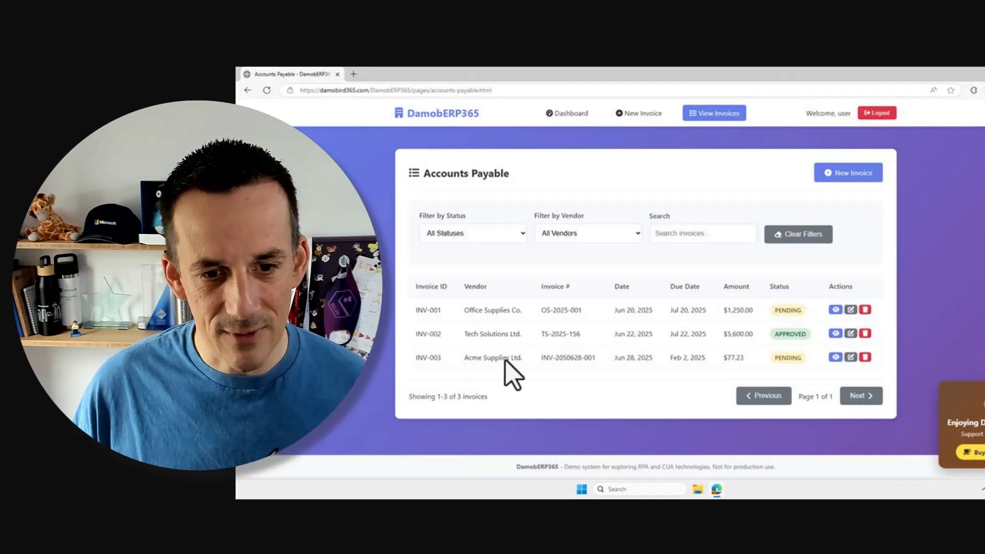
pyautogui.moveTo(748, 377)
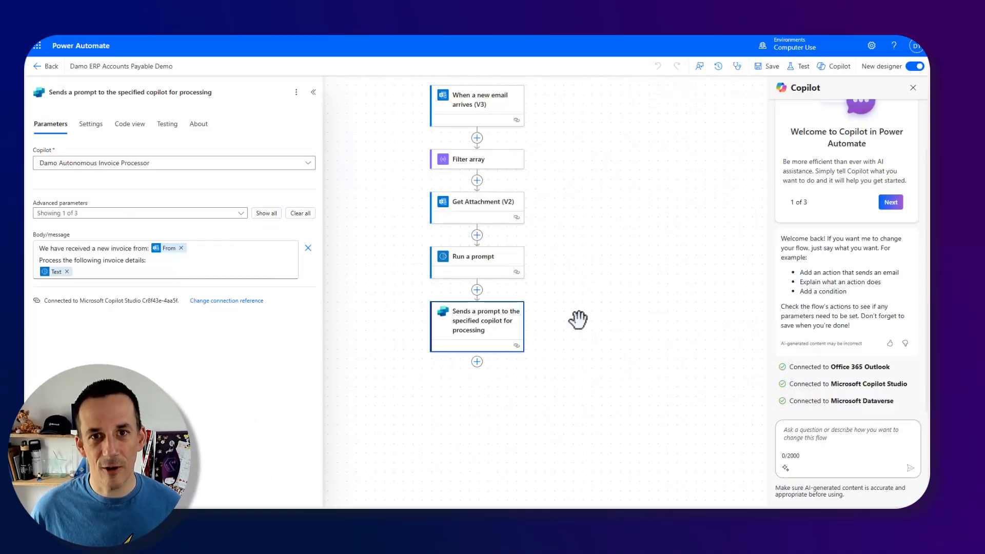
pyautogui.moveTo(499, 342)
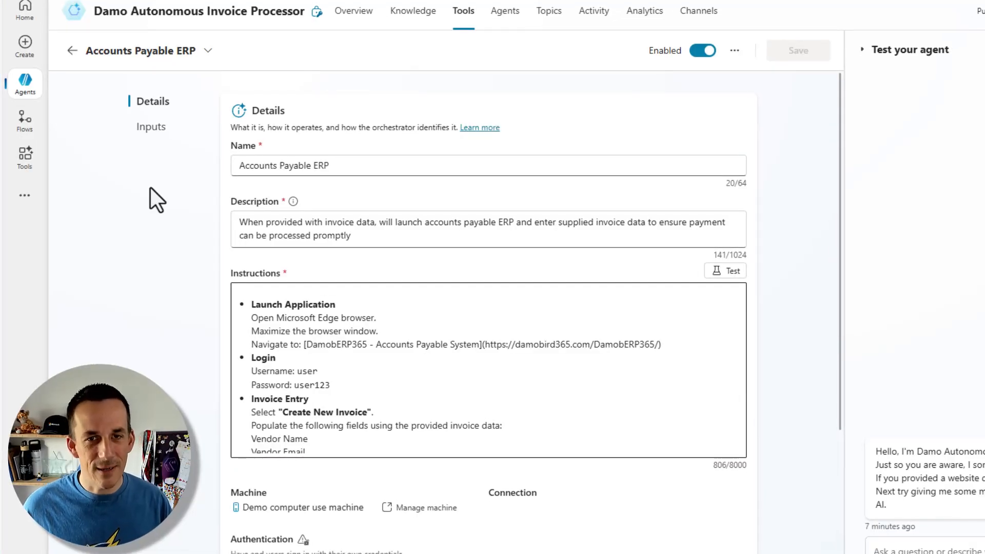
pyautogui.moveTo(188, 132)
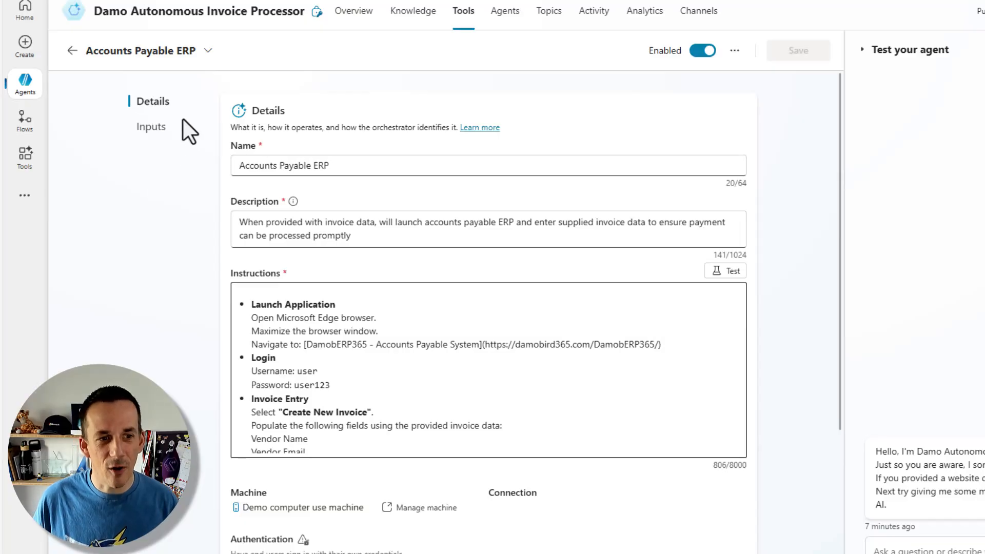
pyautogui.moveTo(330, 191)
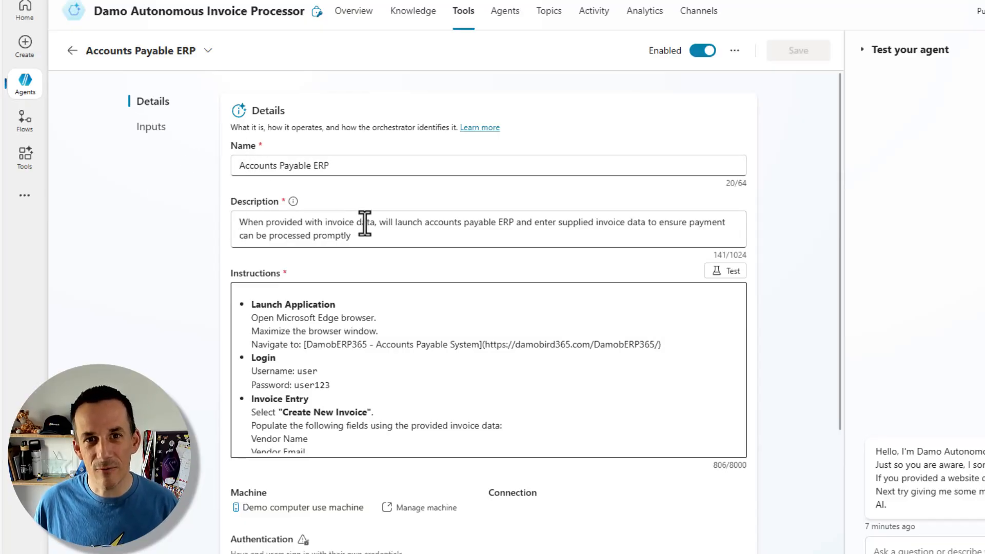
pyautogui.moveTo(292, 201)
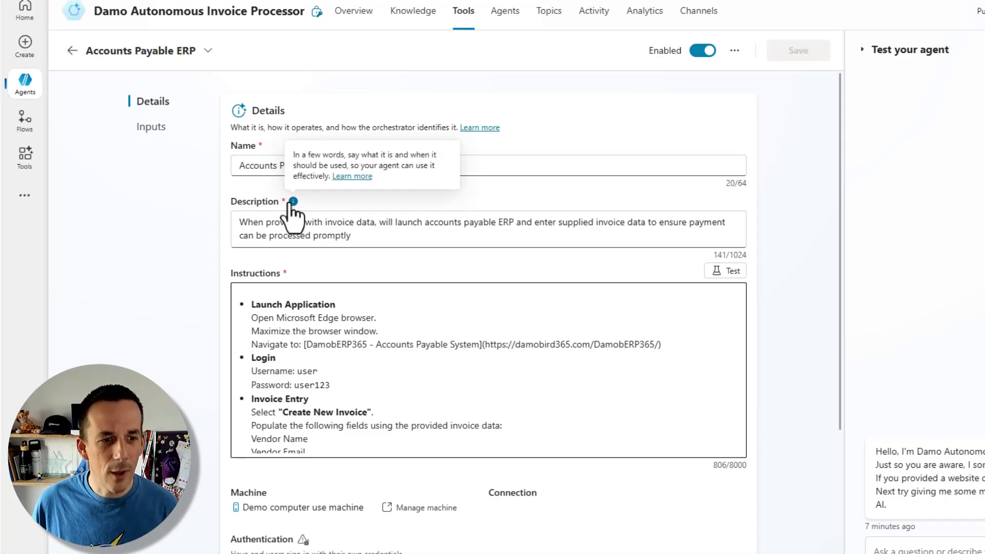
# Read the Accounts Payable ERP tool's instructions, then its Machine, Authentication and InvoiceDetails input
pyautogui.click(377, 344)
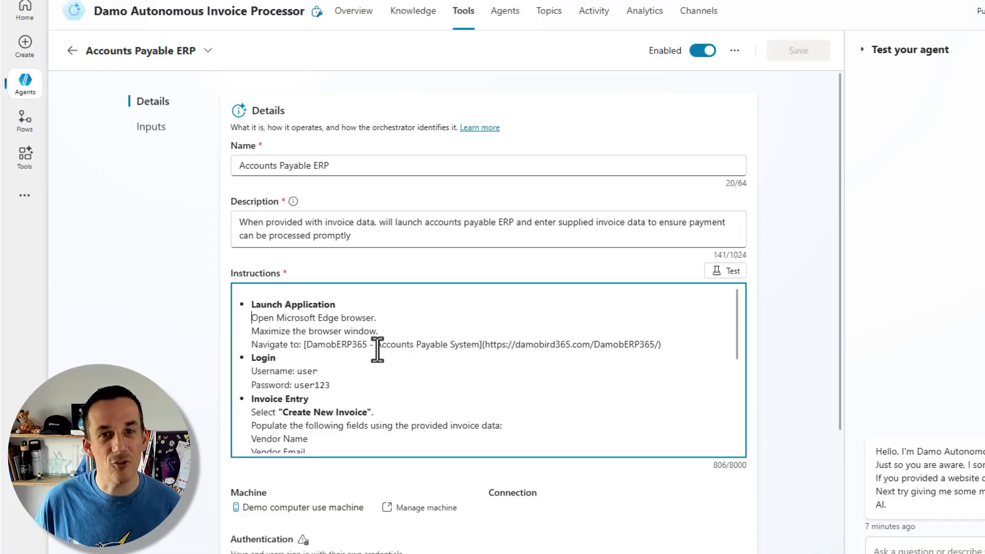
pyautogui.scroll(-3)
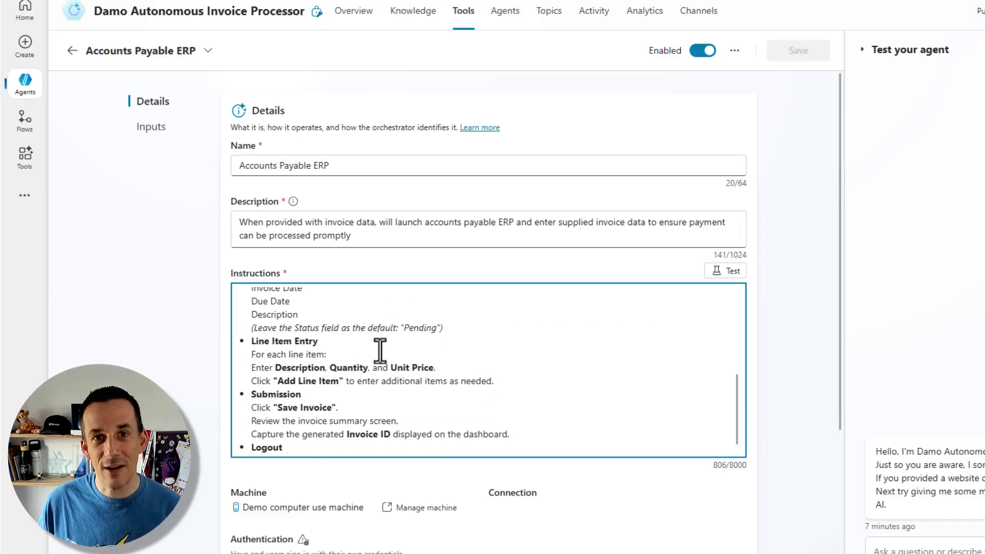
pyautogui.scroll(-3)
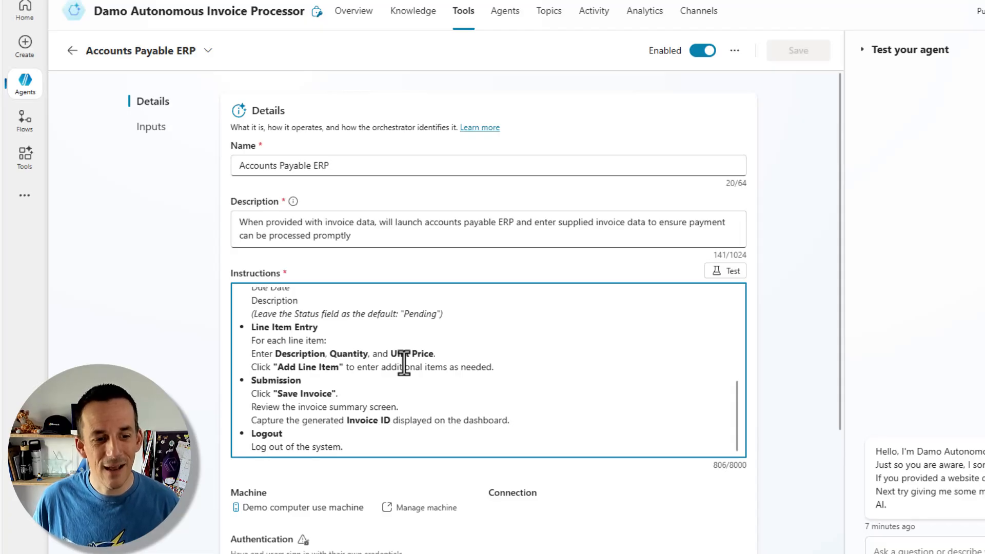
pyautogui.scroll(-3)
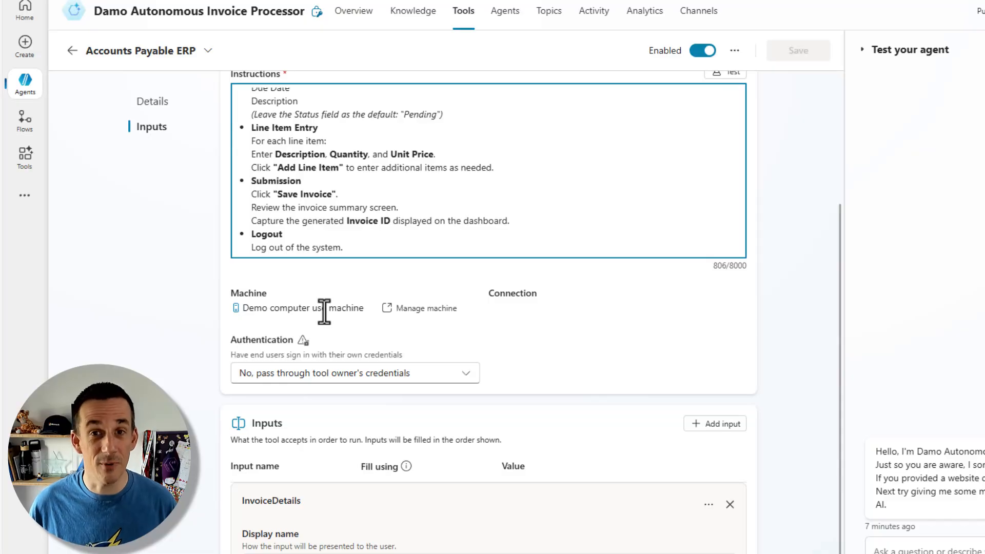
pyautogui.moveTo(327, 358)
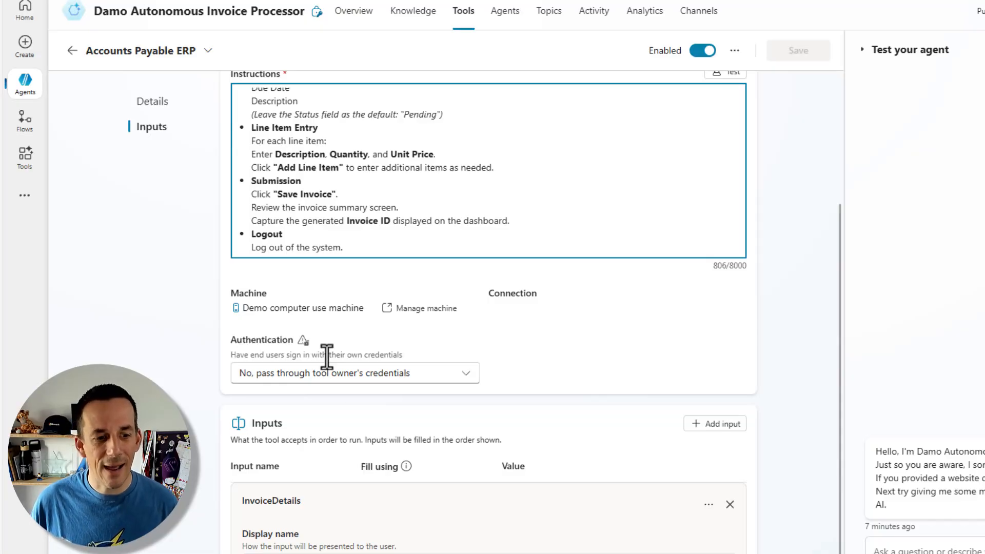
pyautogui.scroll(-3)
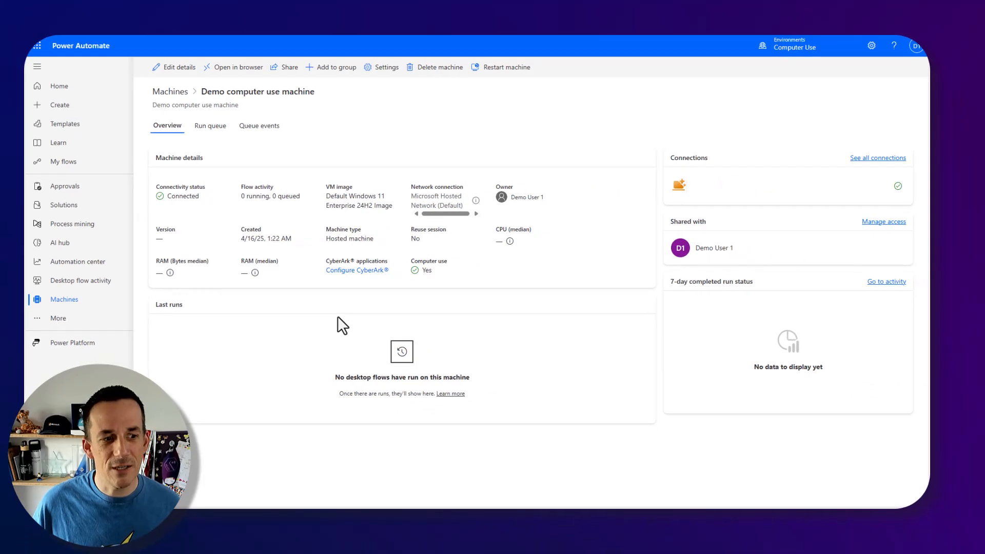
pyautogui.moveTo(329, 325)
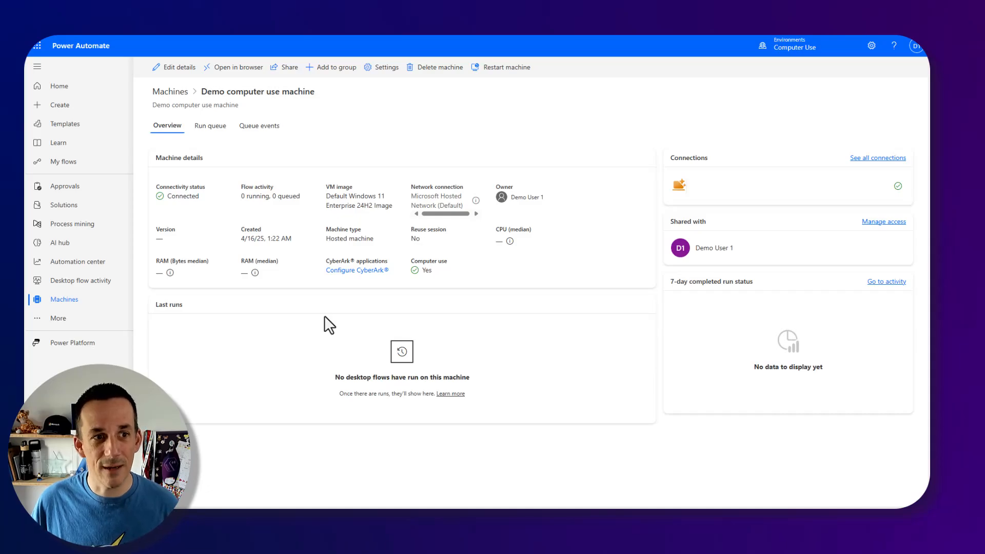
# Open Edit details for the Demo computer use machine to show computer use enabled
pyautogui.click(179, 68)
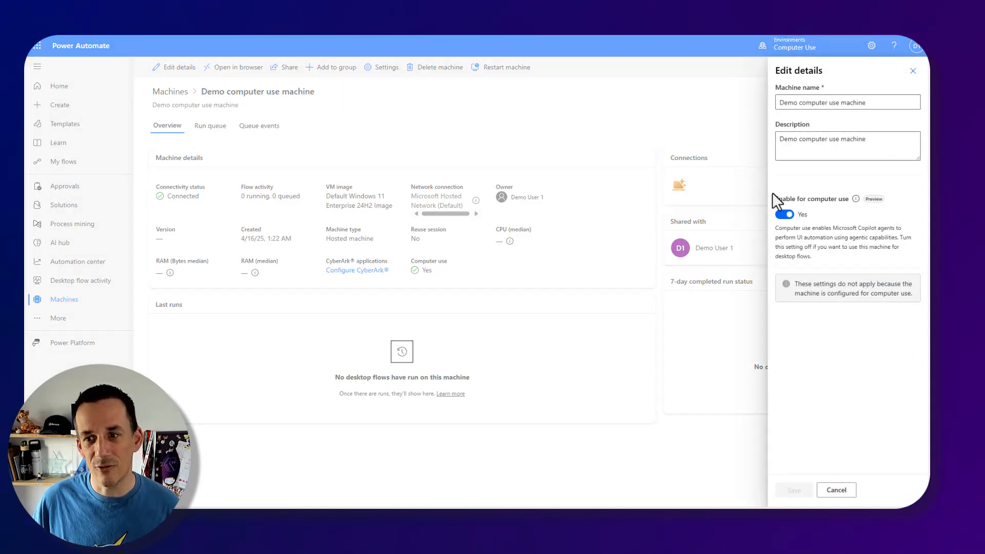
pyautogui.moveTo(793, 233)
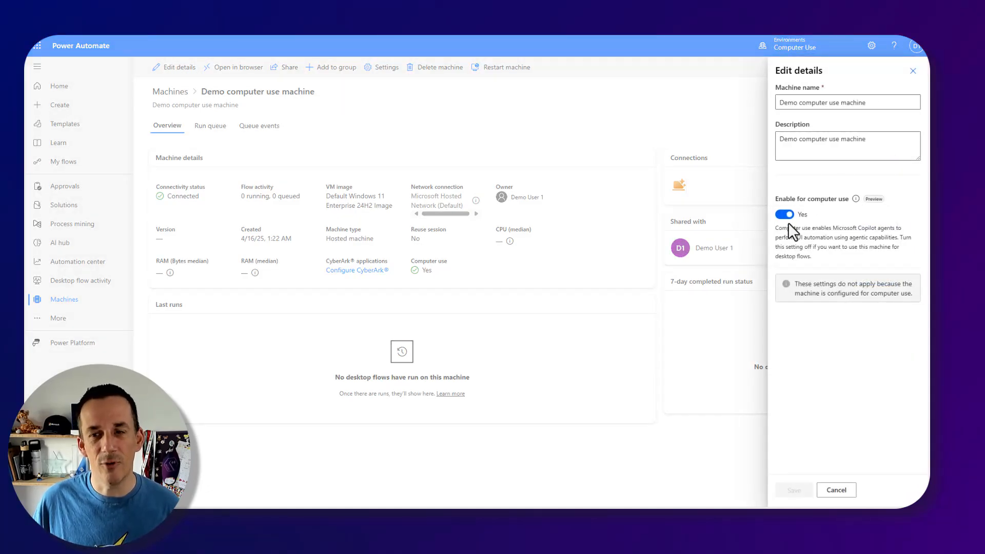